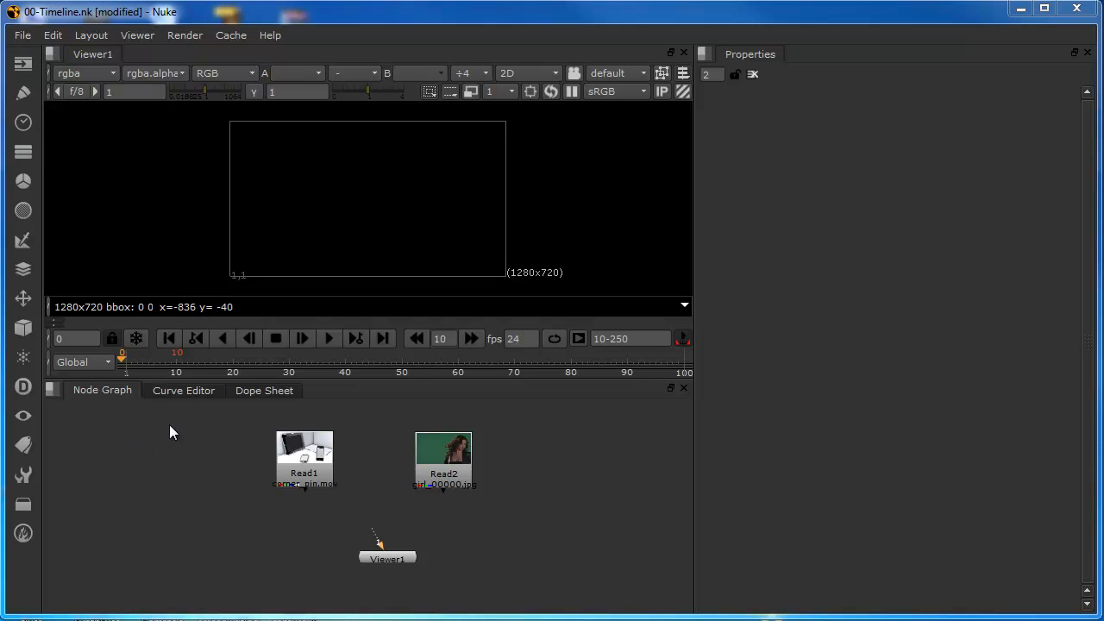
mouse_move(408, 430)
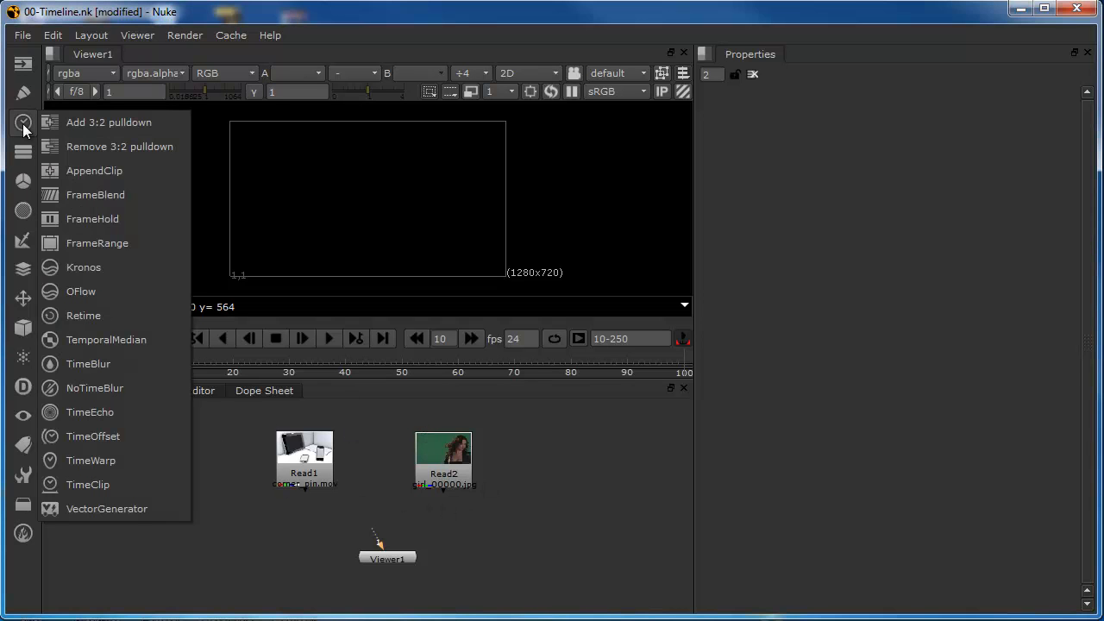
mouse_move(89, 413)
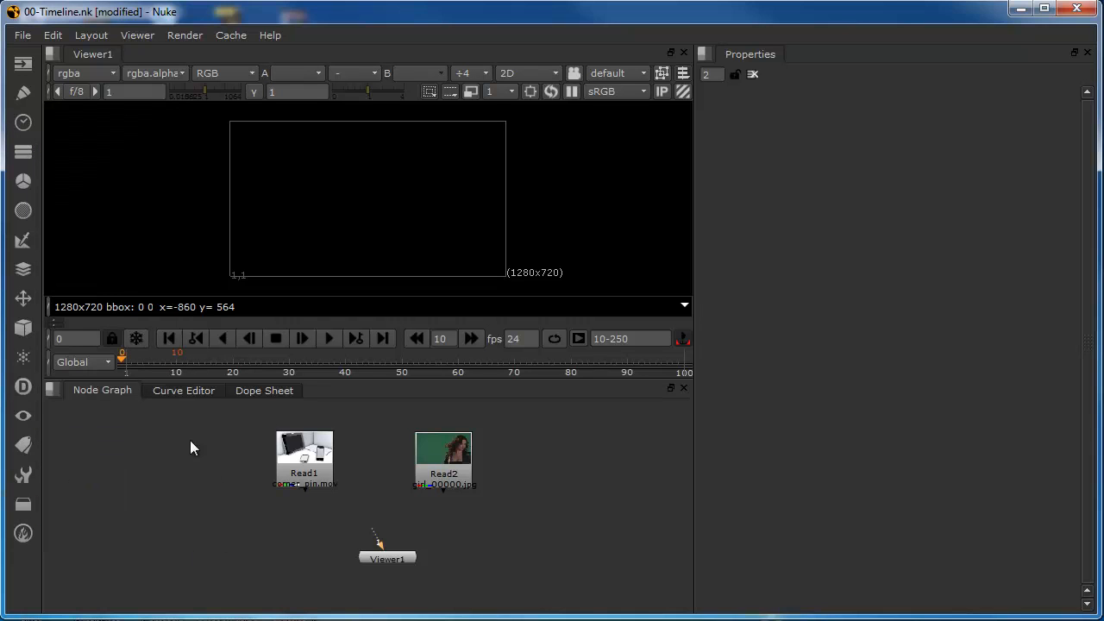
mouse_move(180, 468)
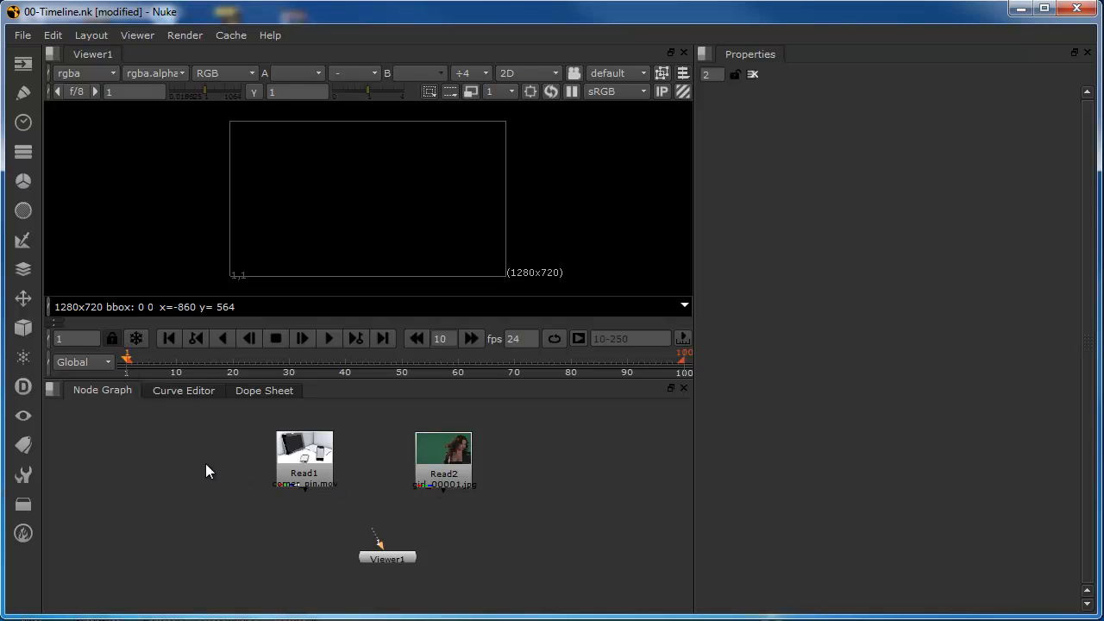
mouse_move(830, 422)
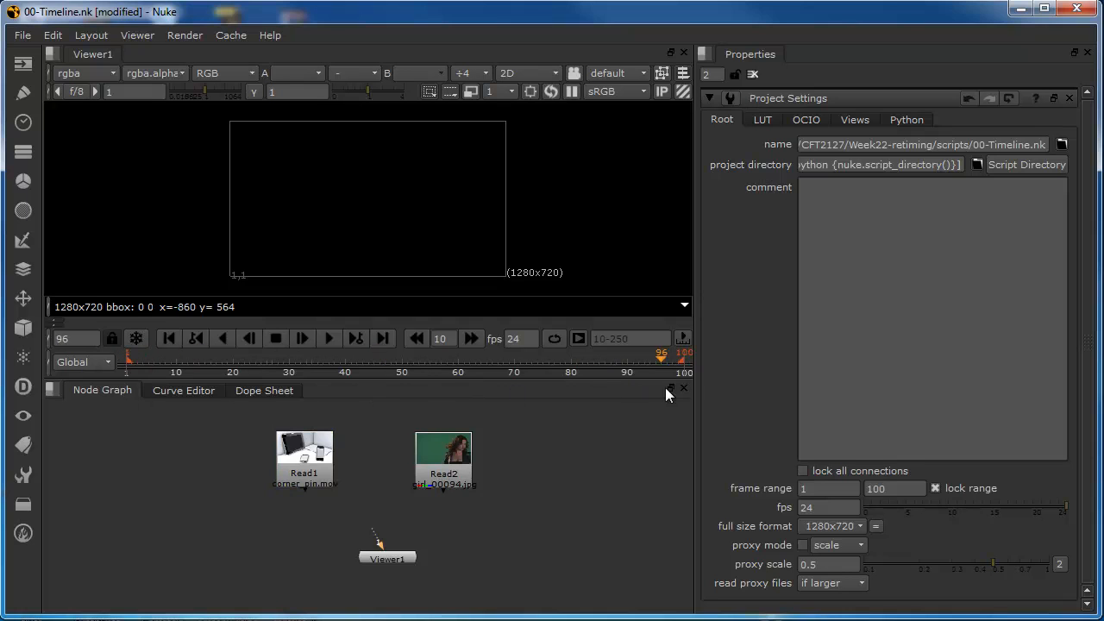
Change the project frame range end from 100 to 150
click(169, 338)
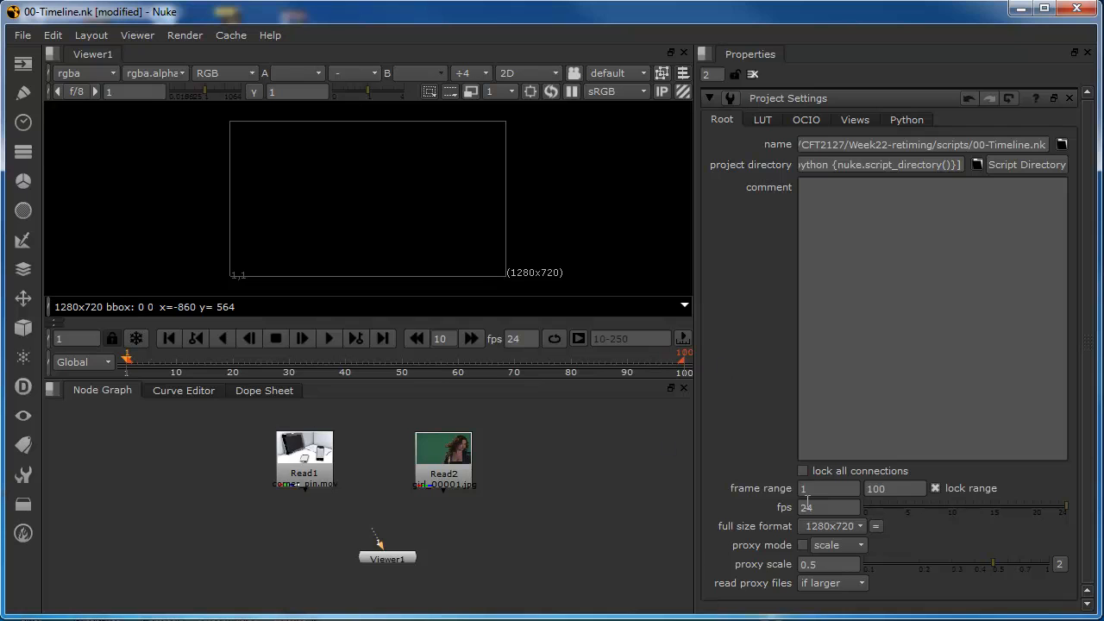
click(828, 488)
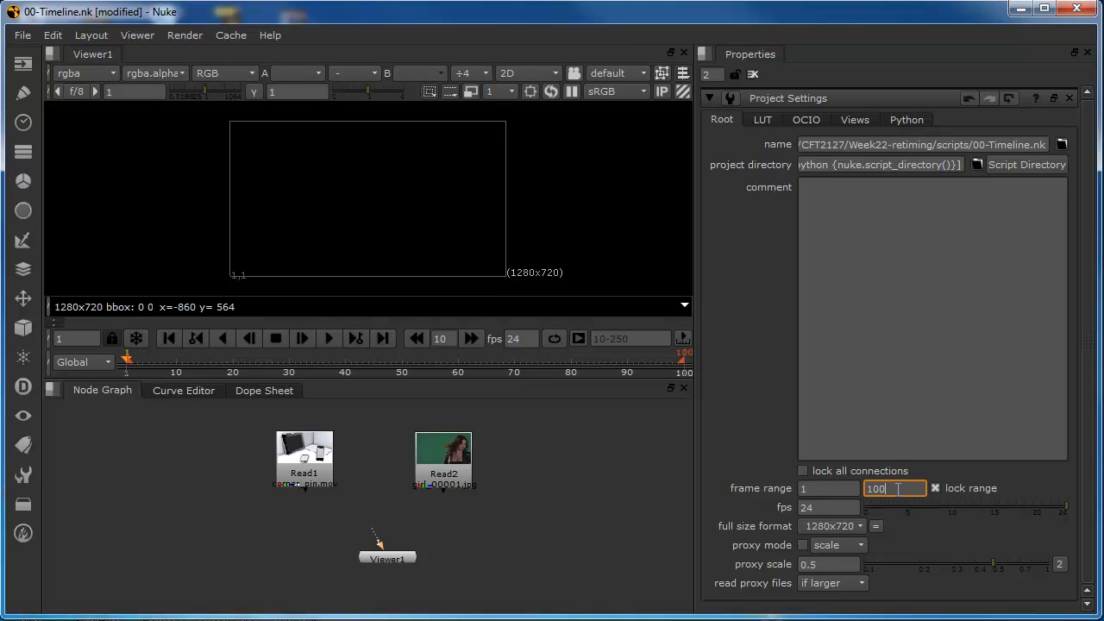
text(150)
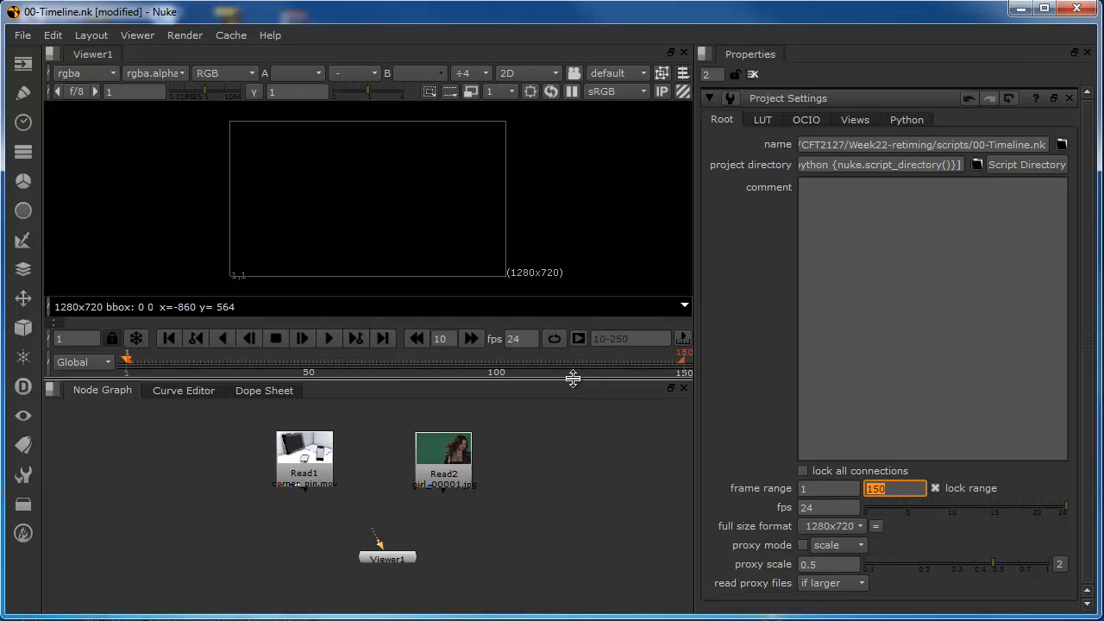
mouse_move(681, 359)
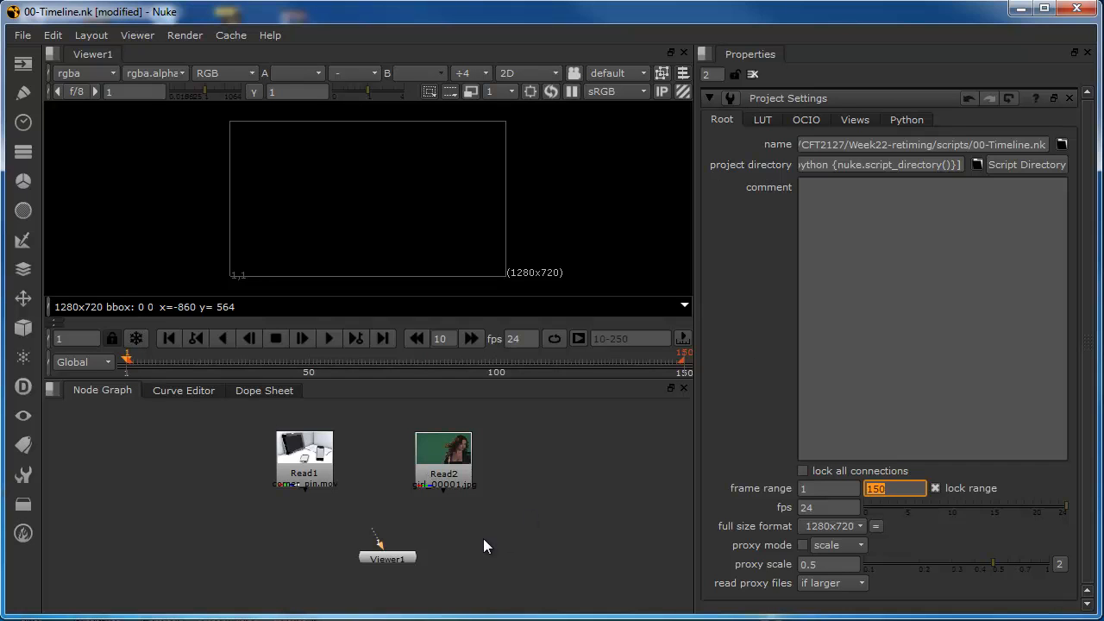
mouse_move(666, 517)
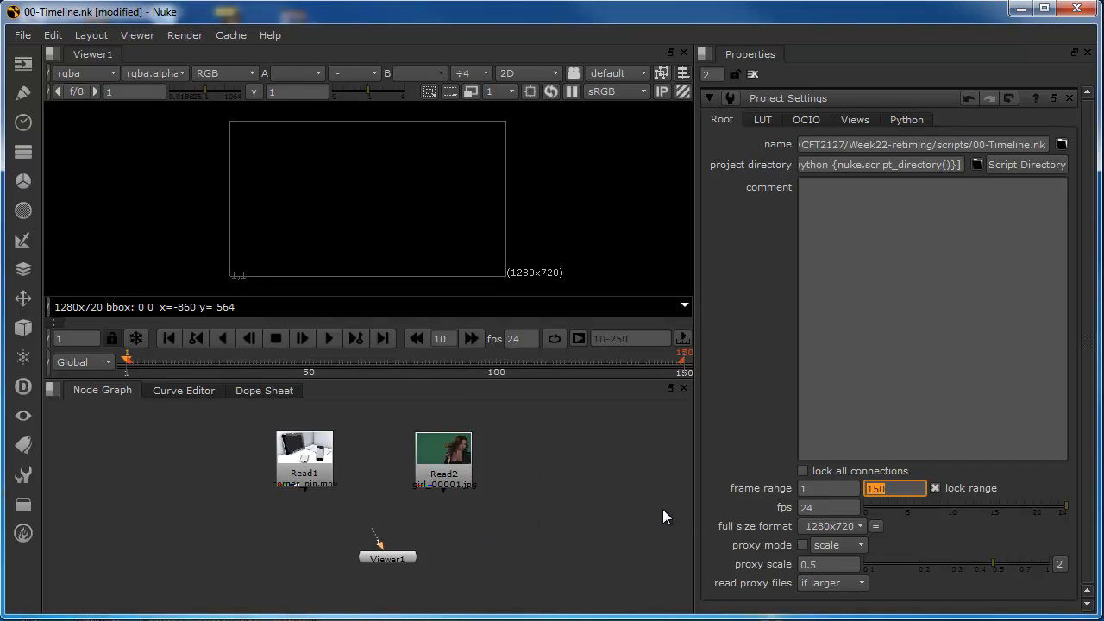
mouse_move(824, 507)
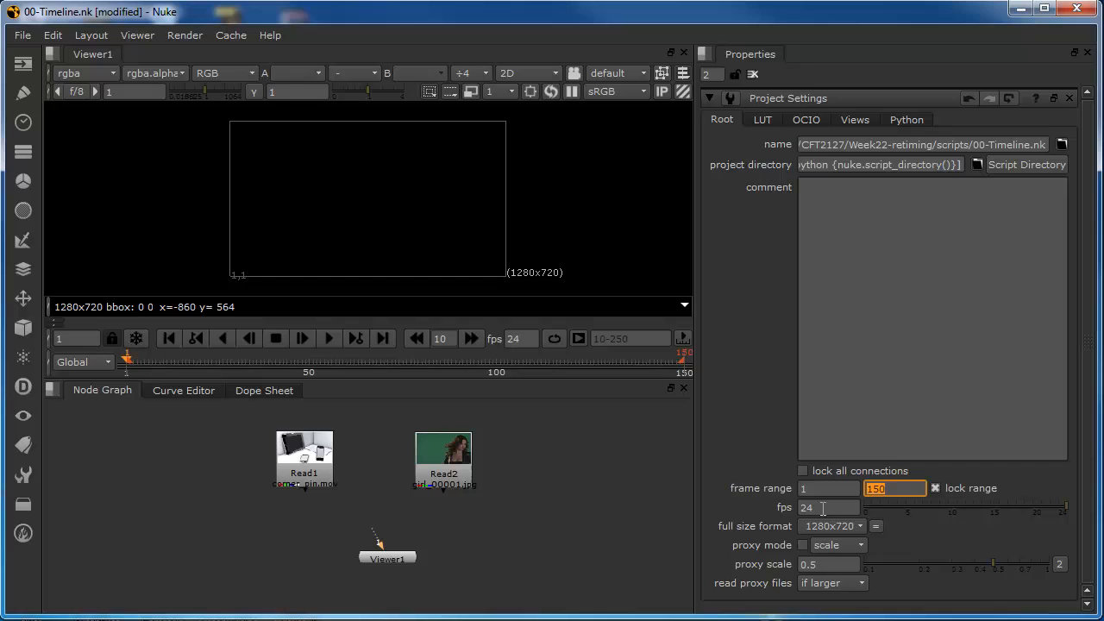
Try 30 fps, then return to 24 fps and a frame range end of 100
click(828, 507)
text(25)
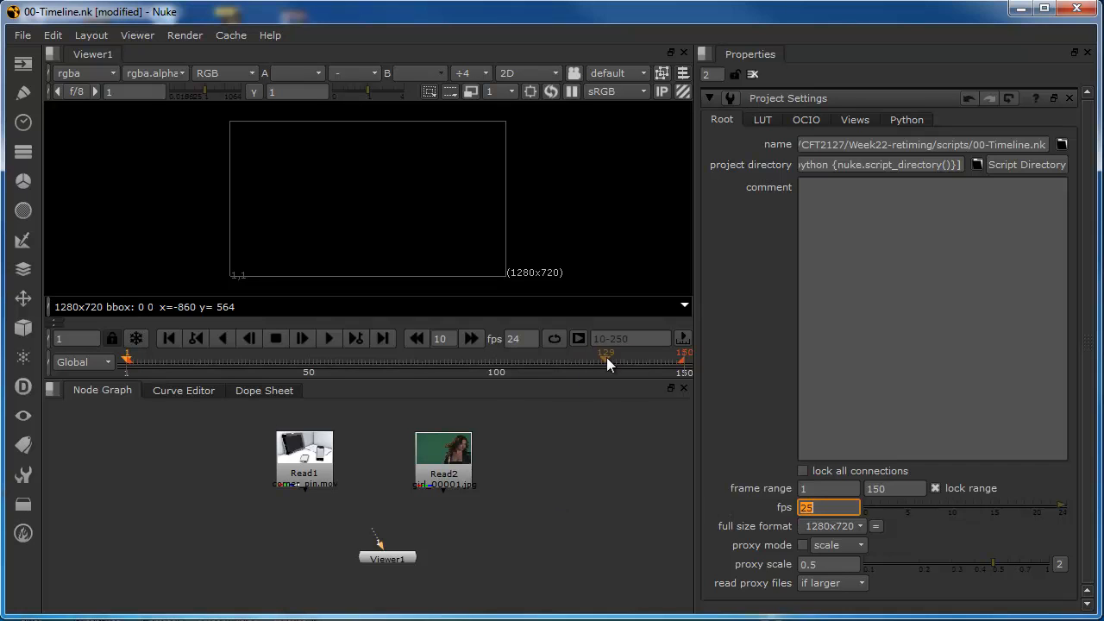
drag(606, 352, 682, 352)
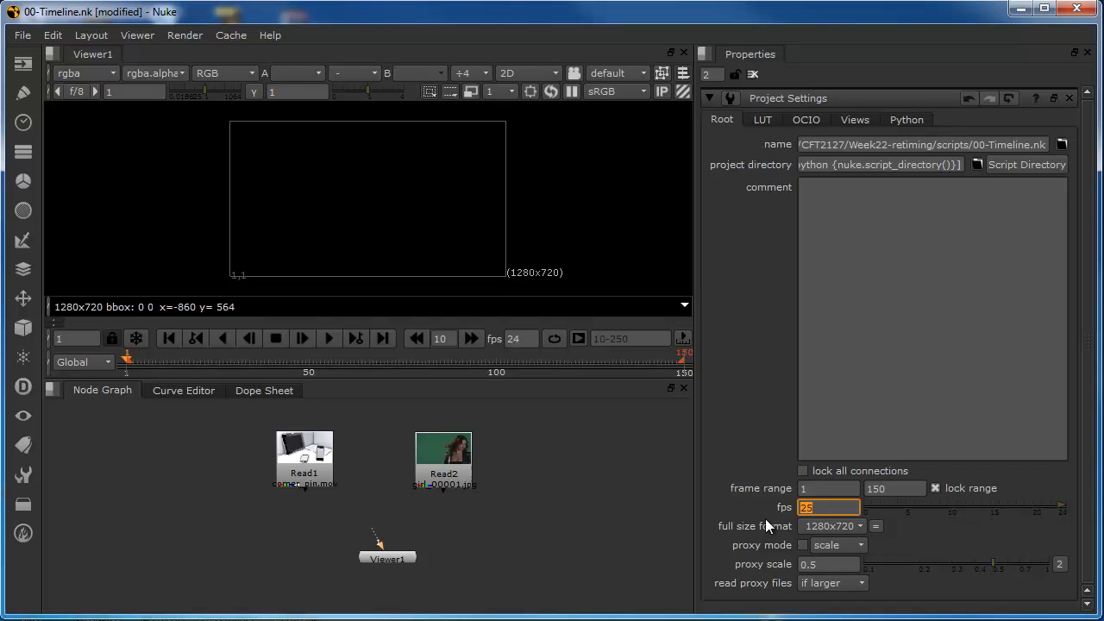
text(30)
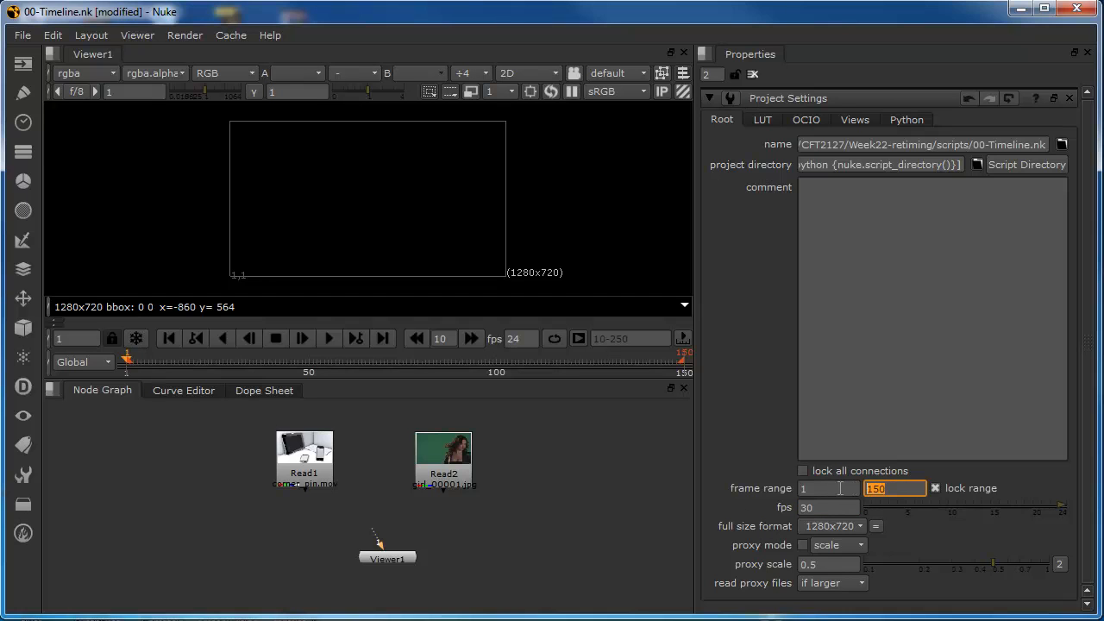
click(828, 507)
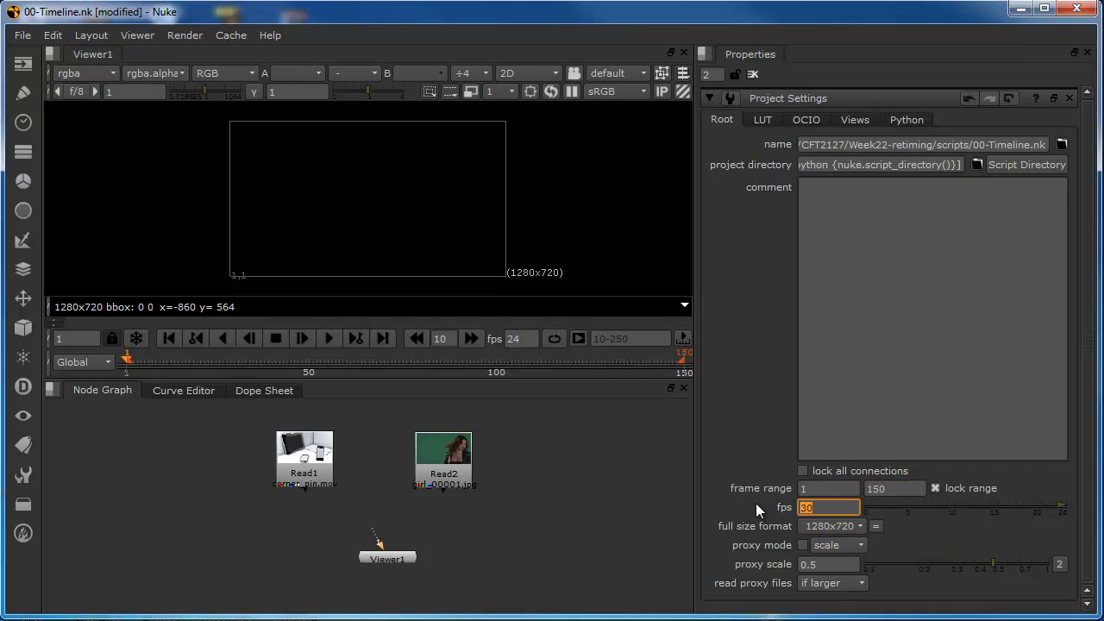
mouse_move(266, 363)
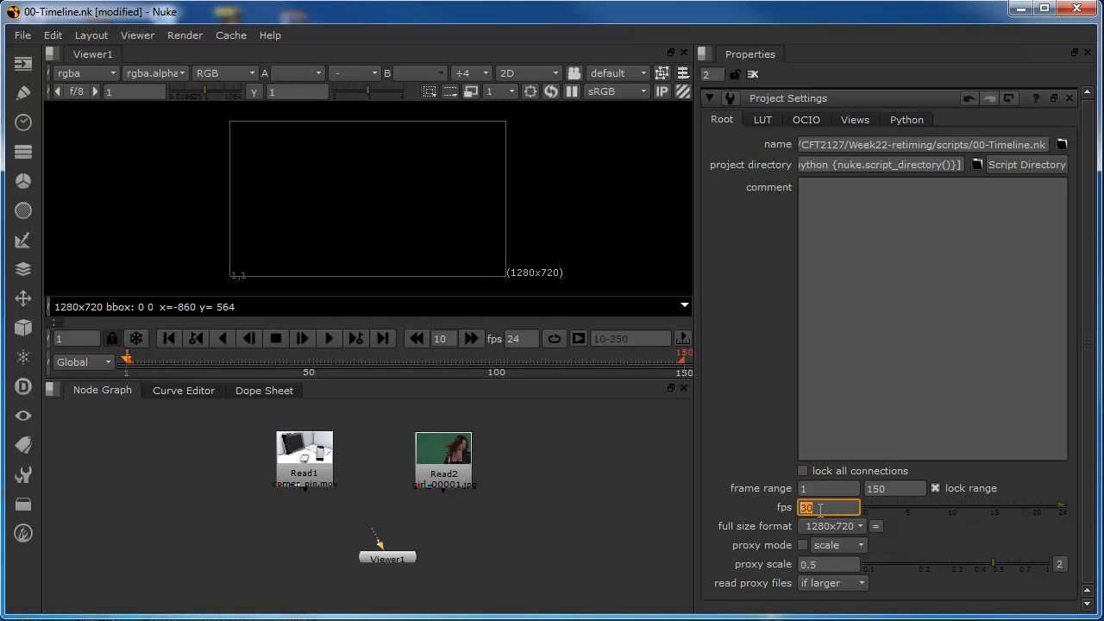
text(24)
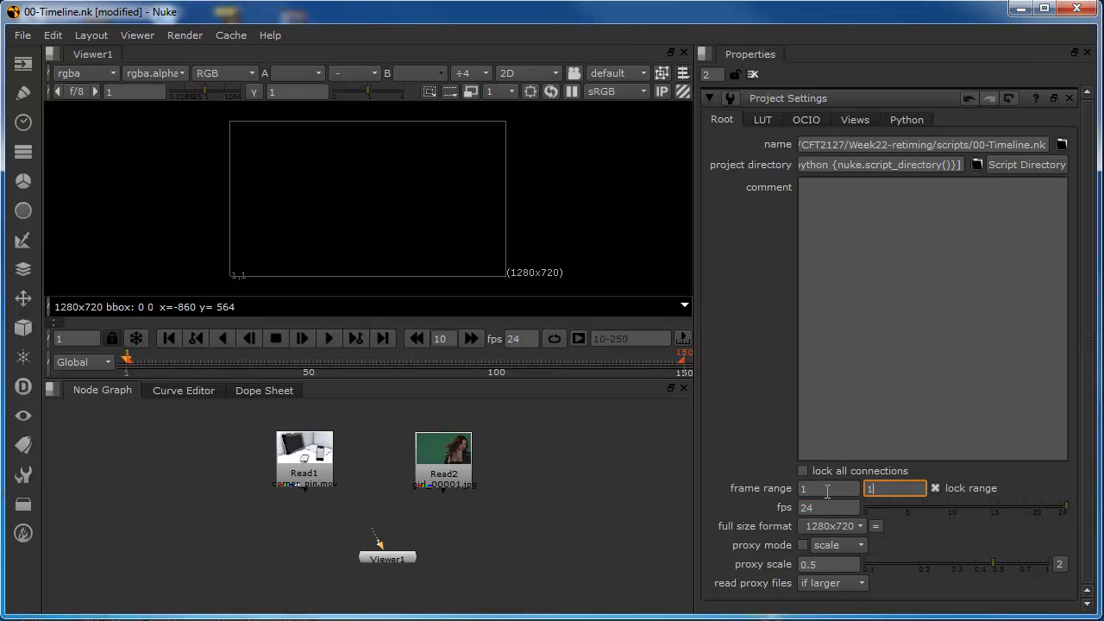
text(100)
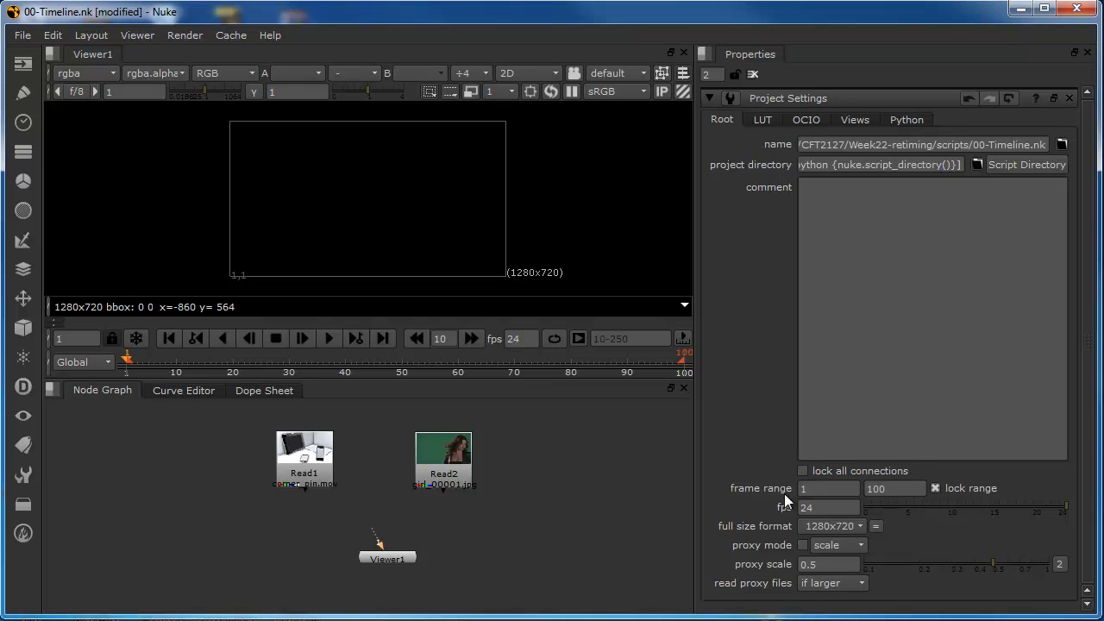
mouse_move(550, 453)
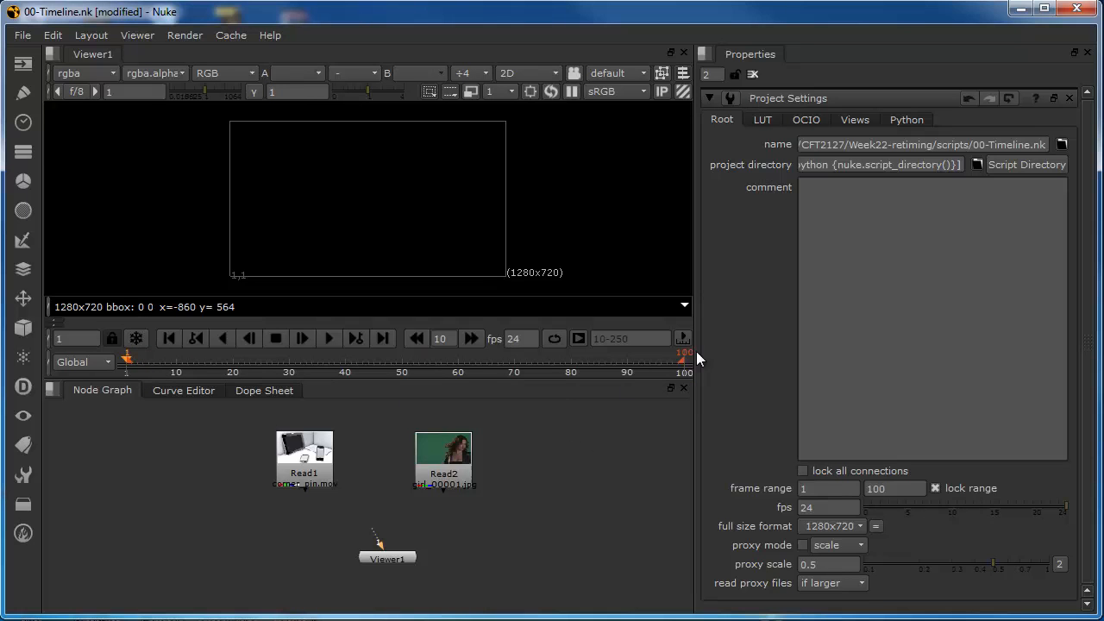
mouse_move(652, 528)
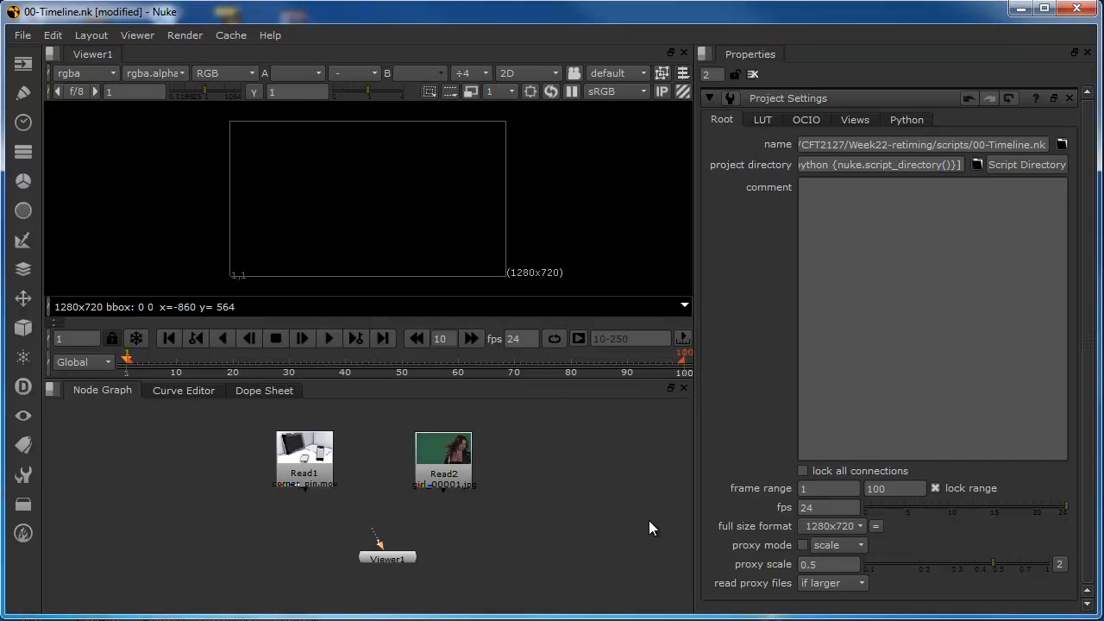
mouse_move(1078, 103)
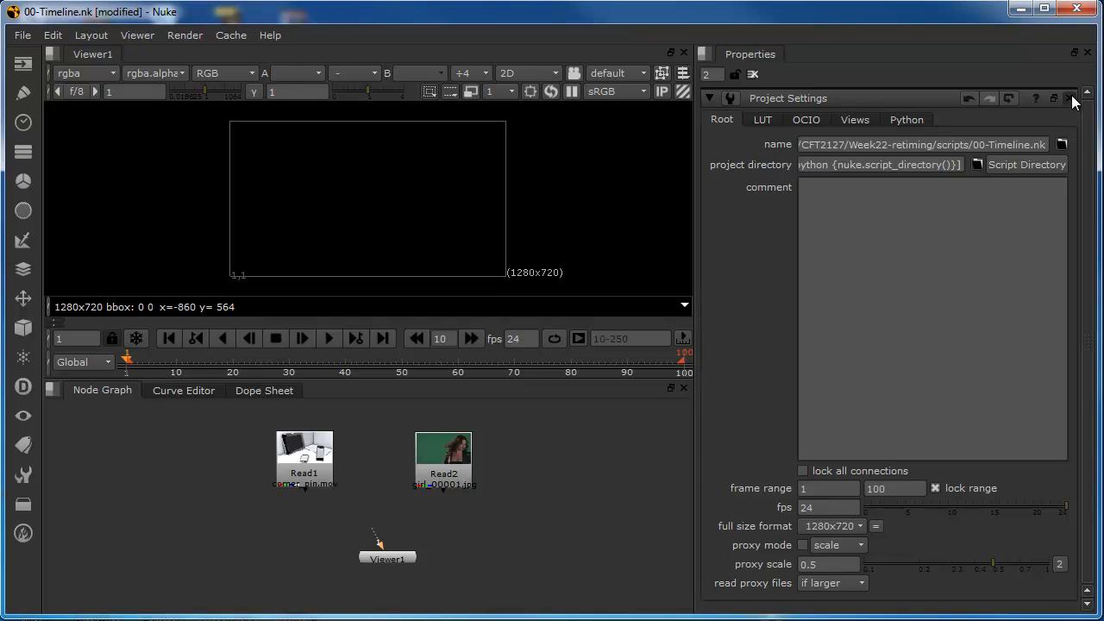
Close Project Settings and scrub the timeline's current frame
click(1074, 96)
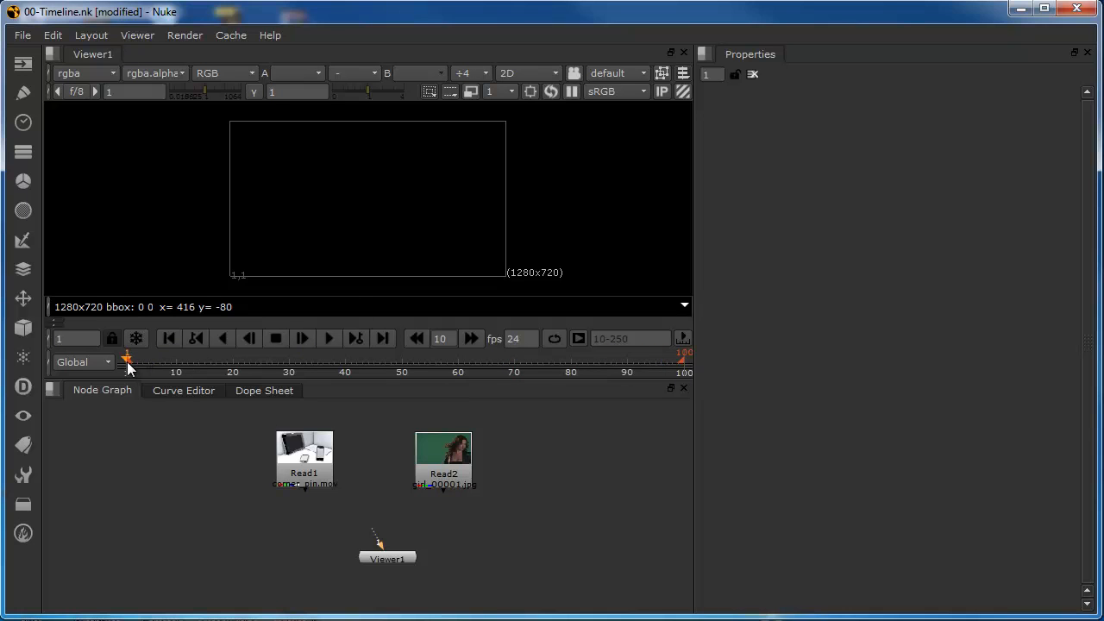
drag(127, 361, 194, 361)
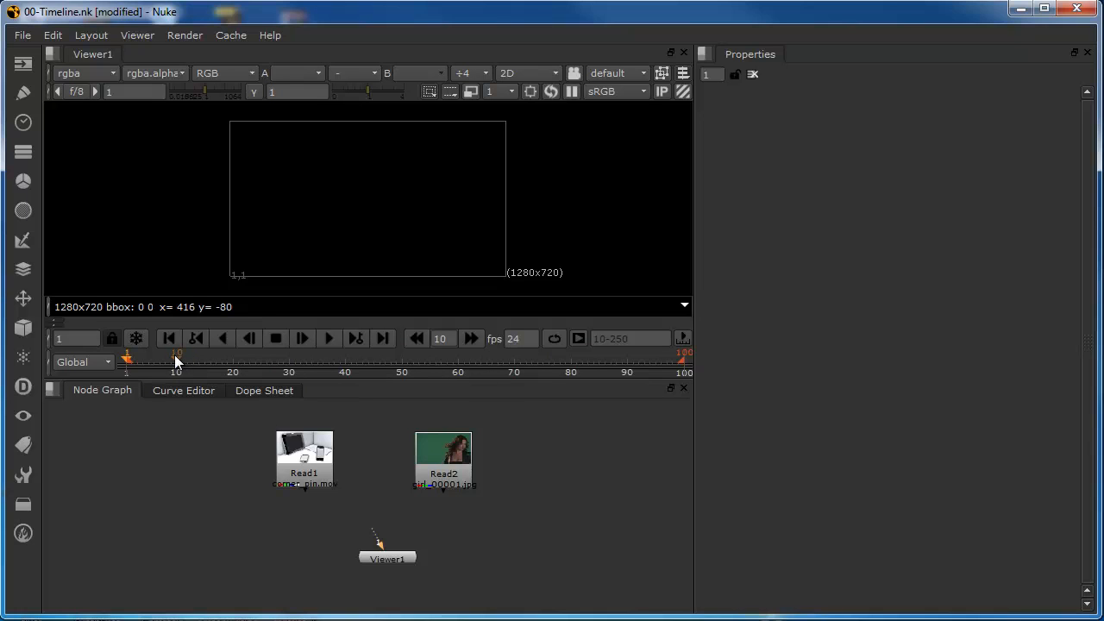
mouse_move(102, 362)
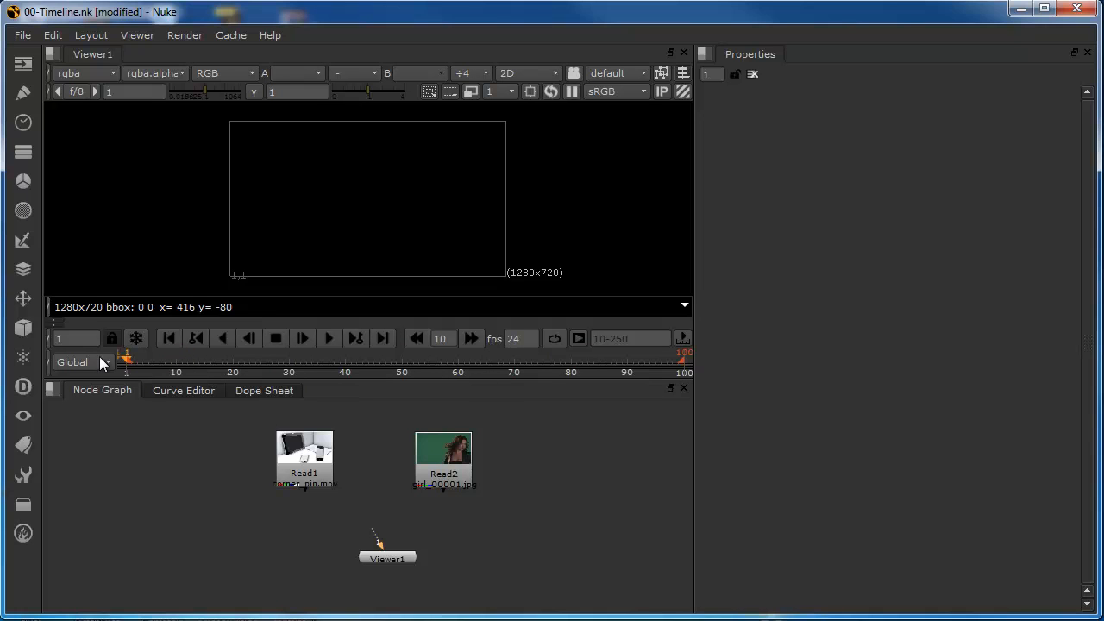
mouse_move(128, 370)
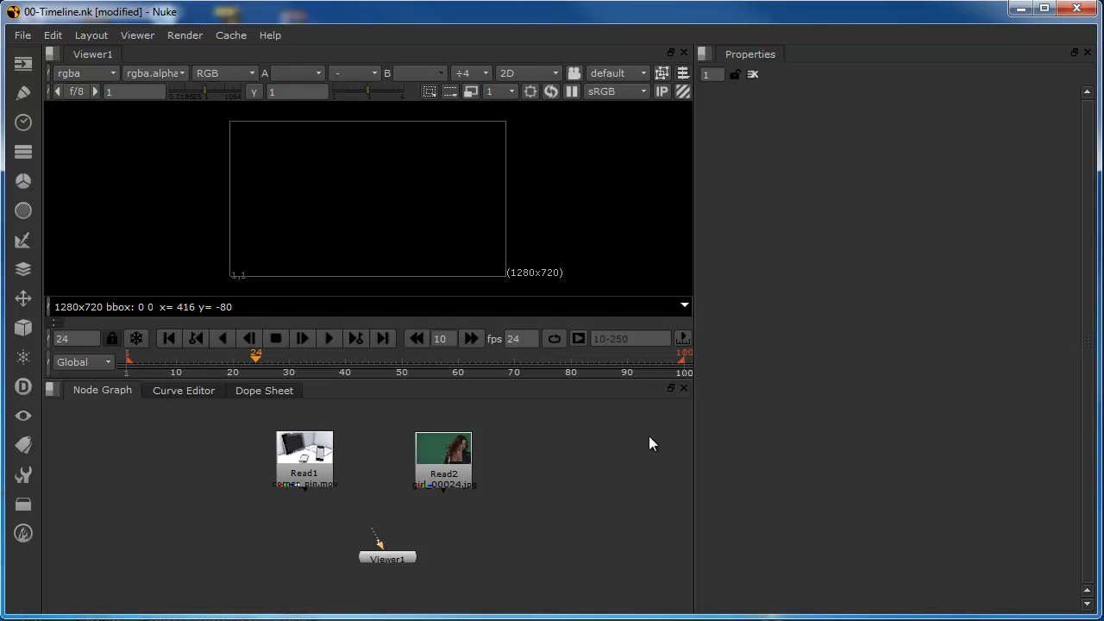
mouse_move(193, 398)
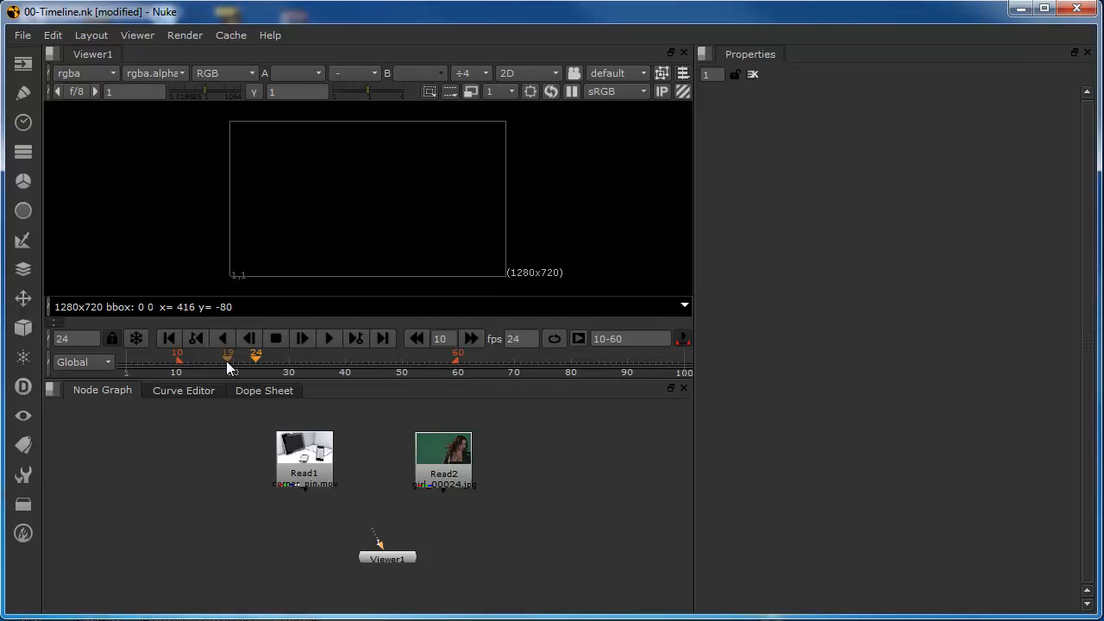
Play through the 10–60 range, stopping at frame 37
click(328, 338)
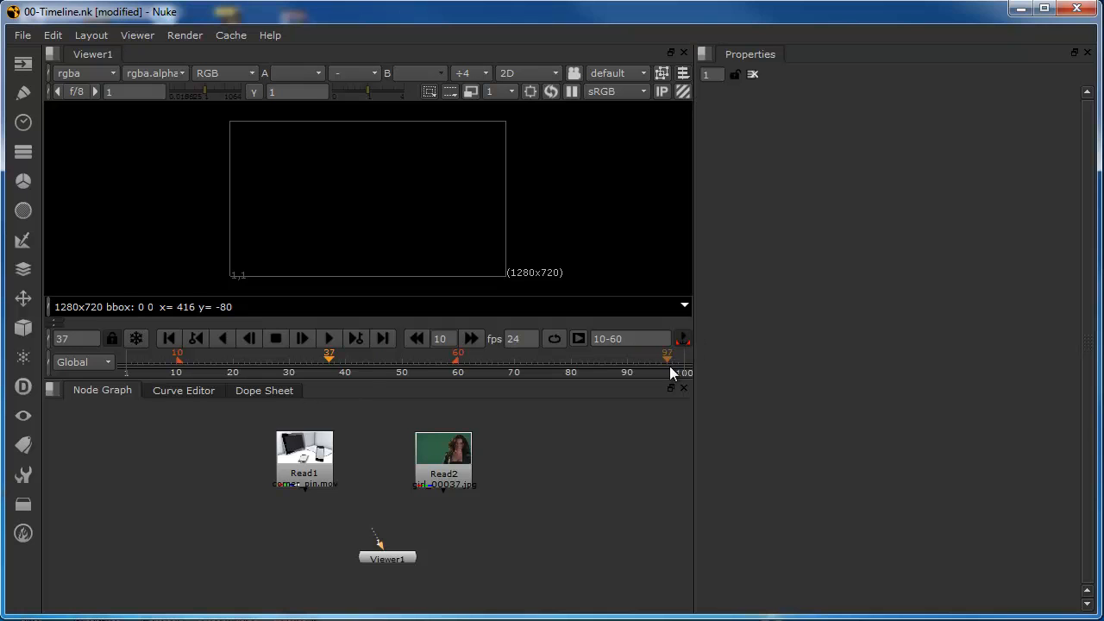
mouse_move(630, 338)
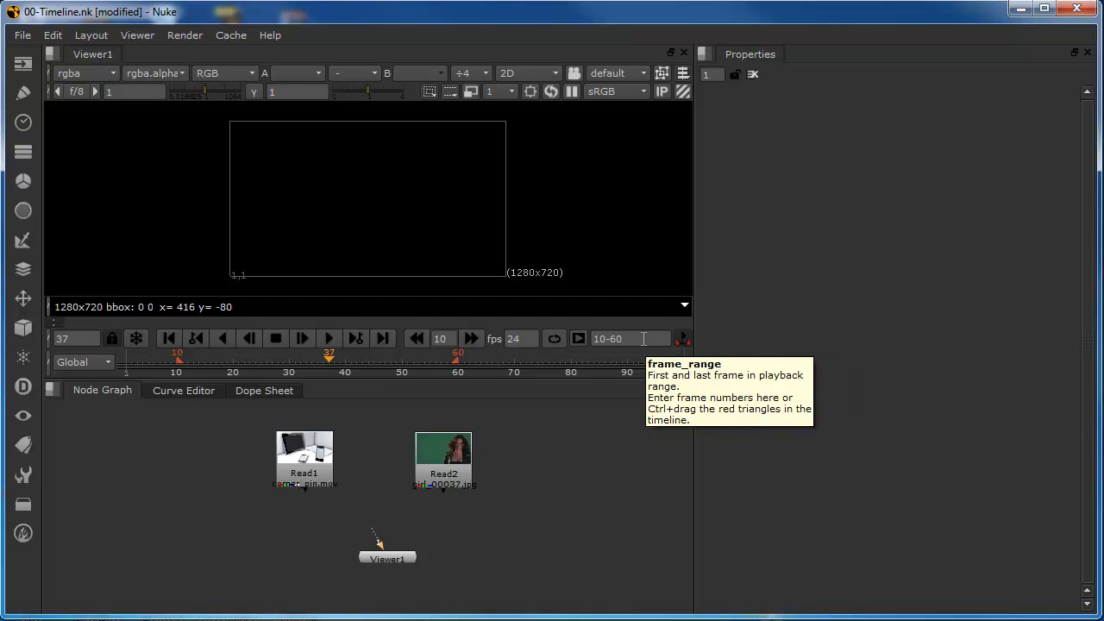
Start editing the playback range field, currently reading 10–60
click(630, 338)
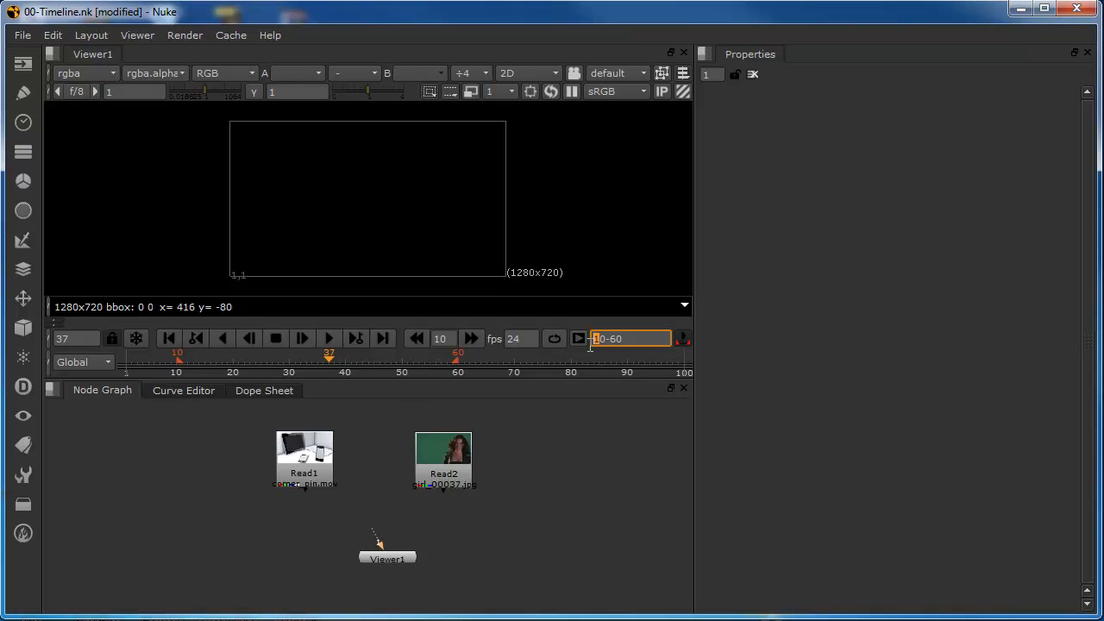
mouse_move(574, 358)
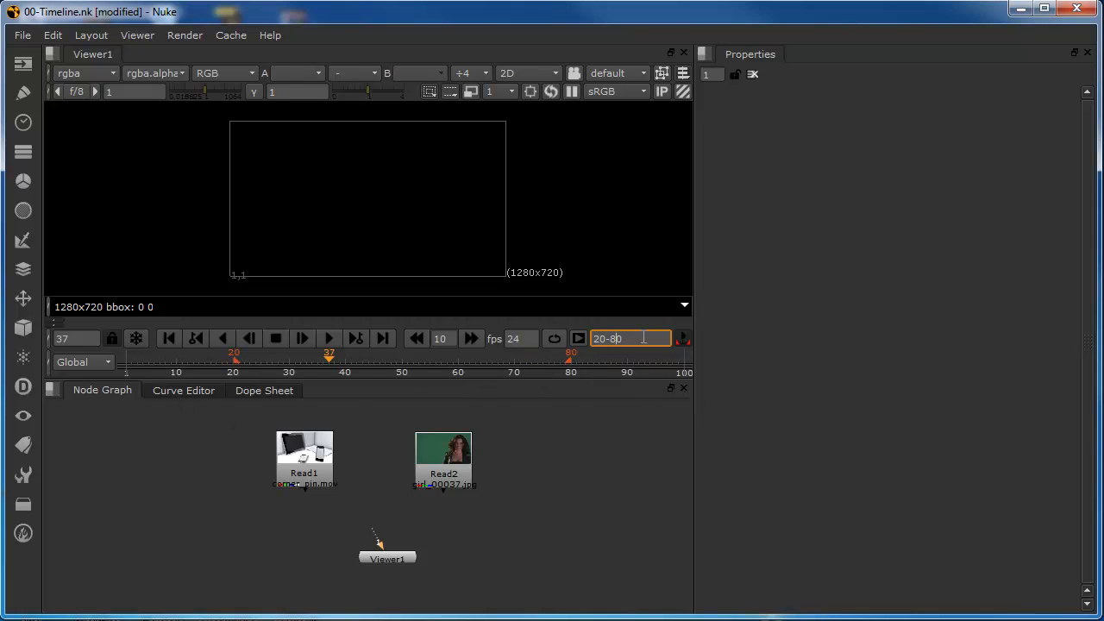
mouse_move(329, 360)
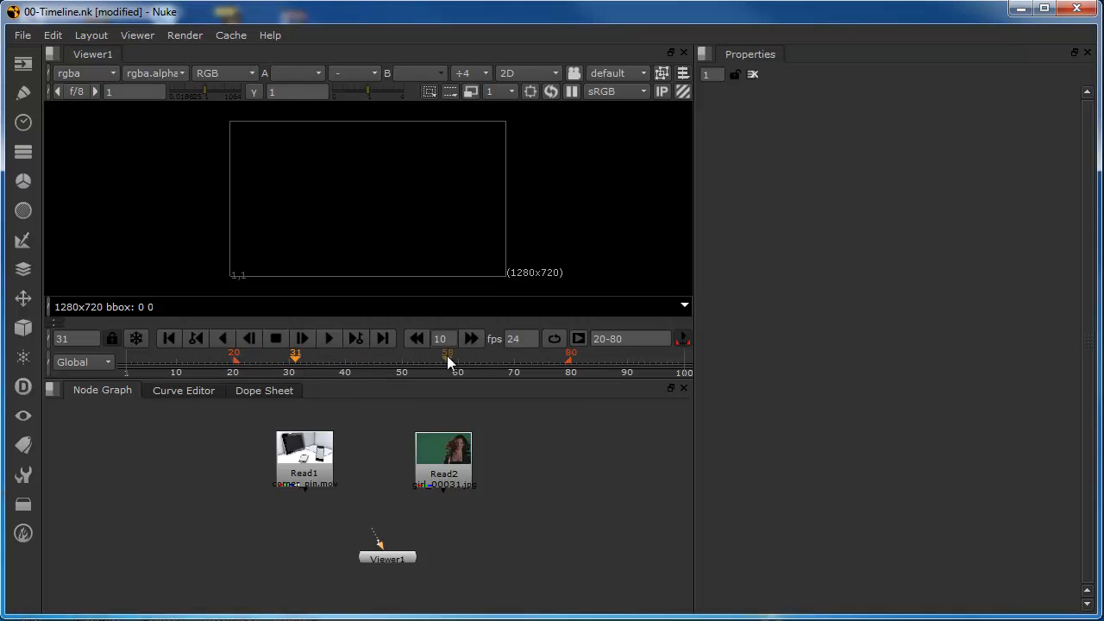
mouse_move(630, 332)
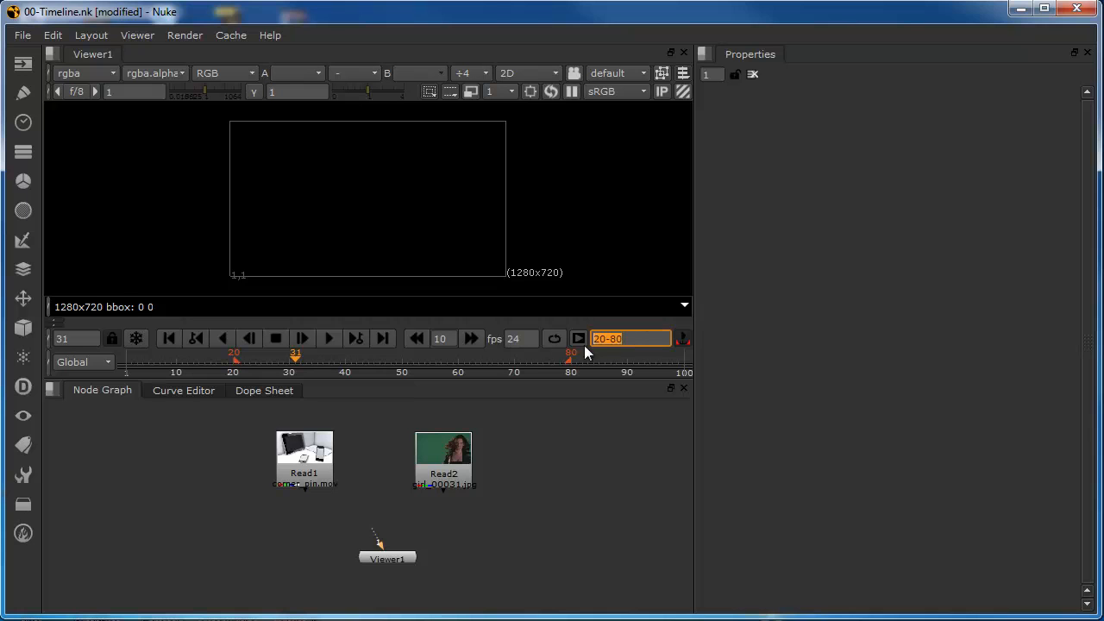
mouse_move(684, 343)
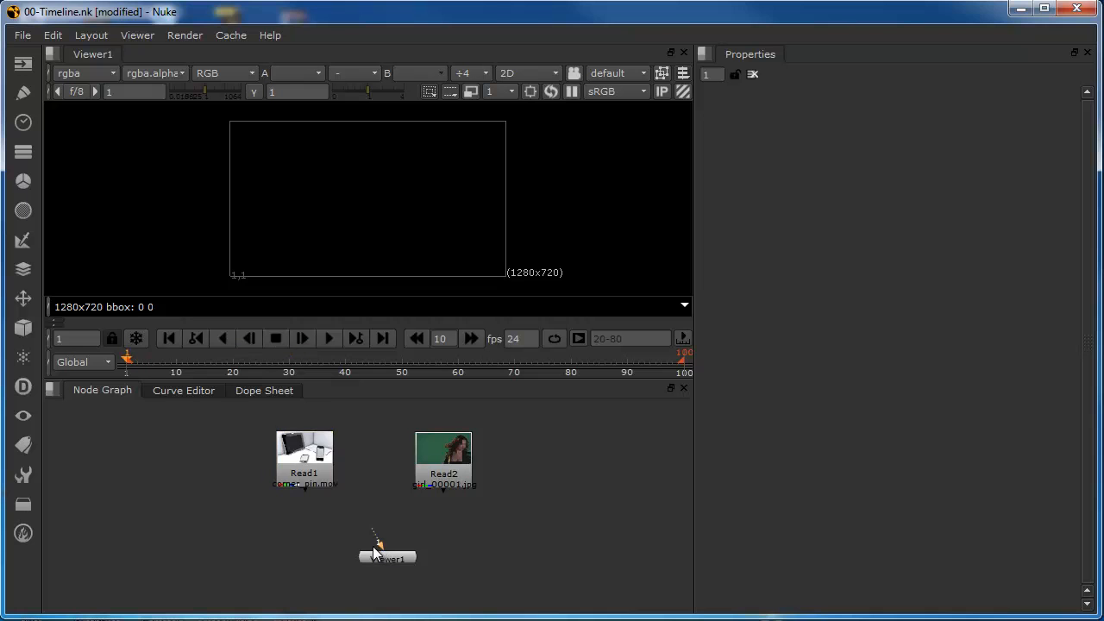
mouse_move(409, 390)
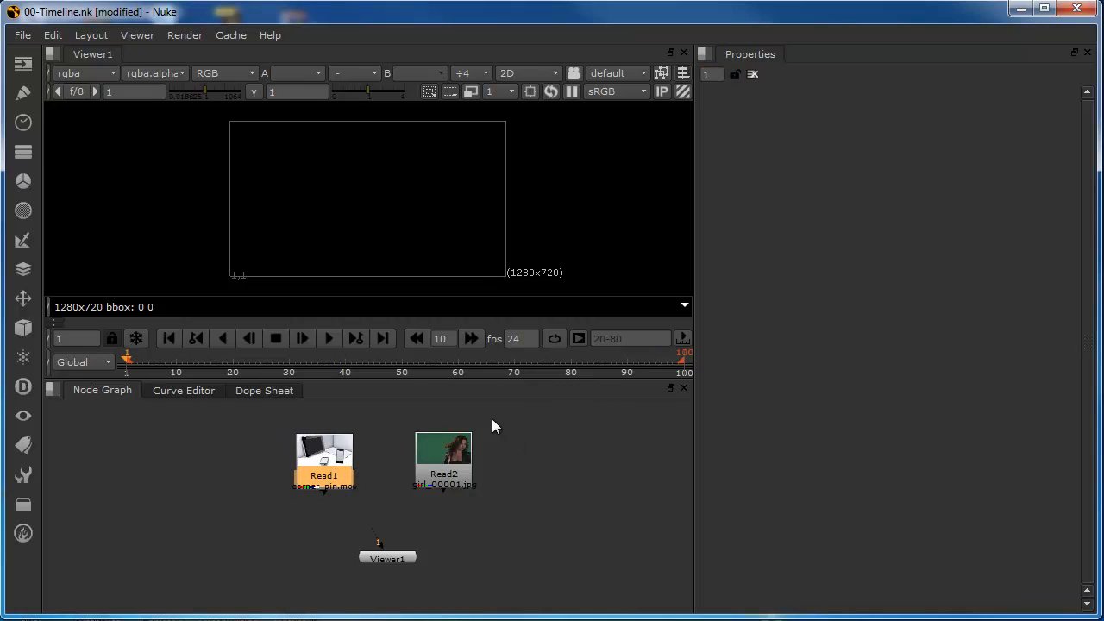
mouse_move(472, 430)
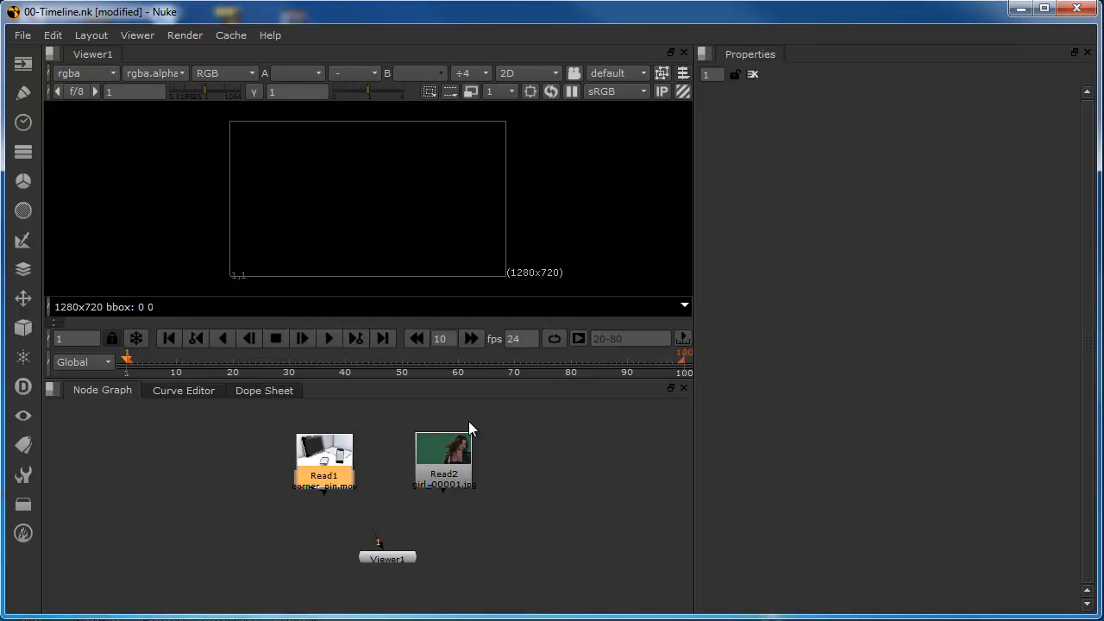
mouse_move(326, 456)
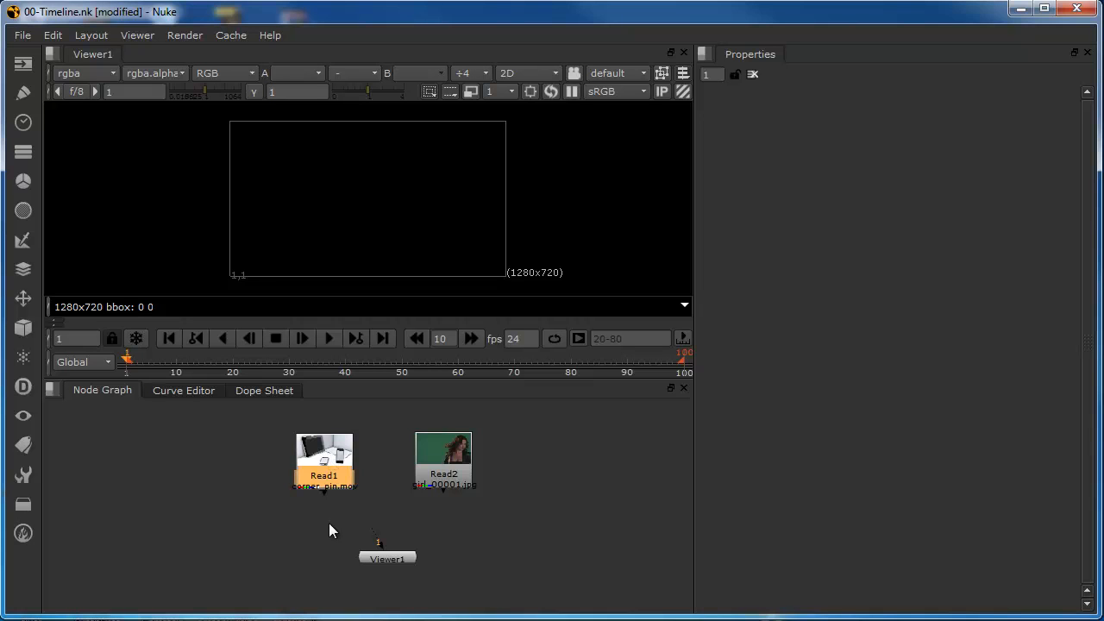
mouse_move(328, 466)
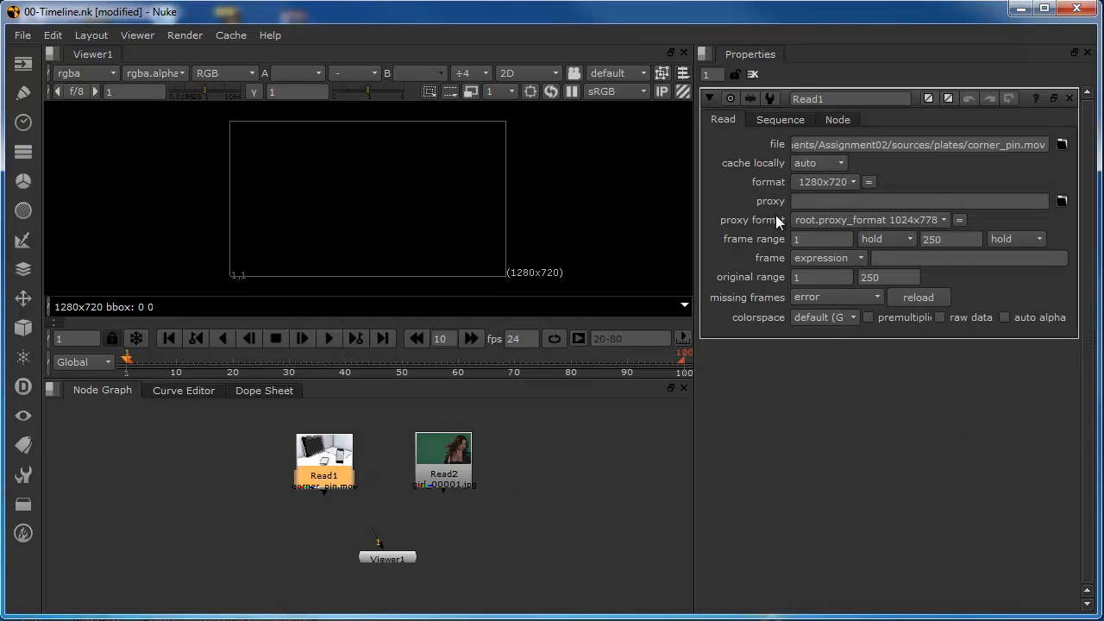
Try a 150 end frame for Read1, then keep its 1–250 range
click(822, 239)
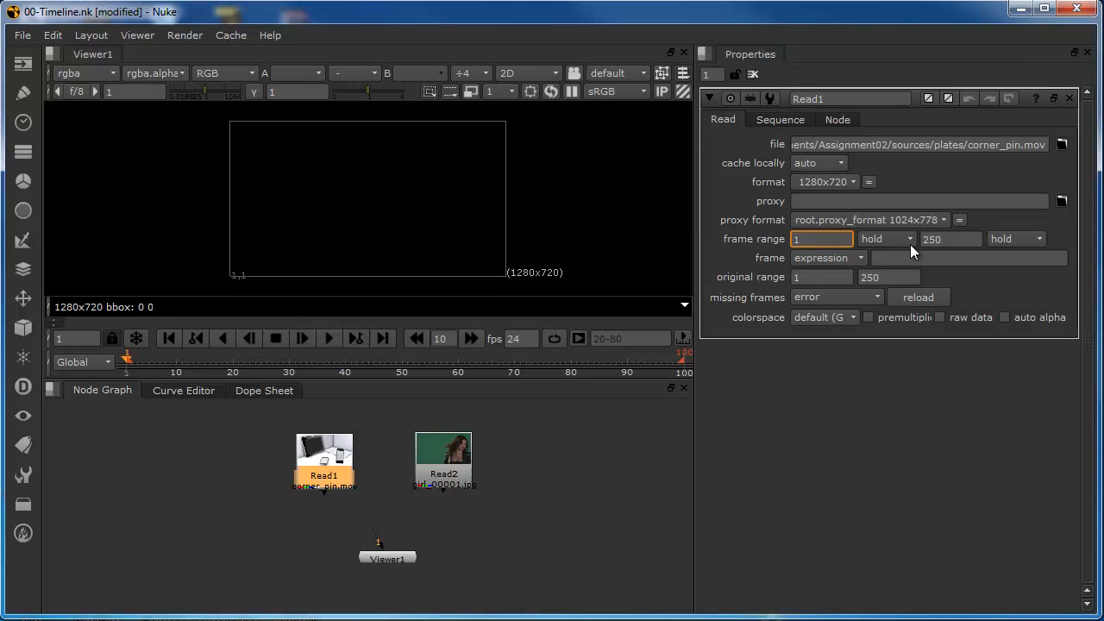
click(950, 239)
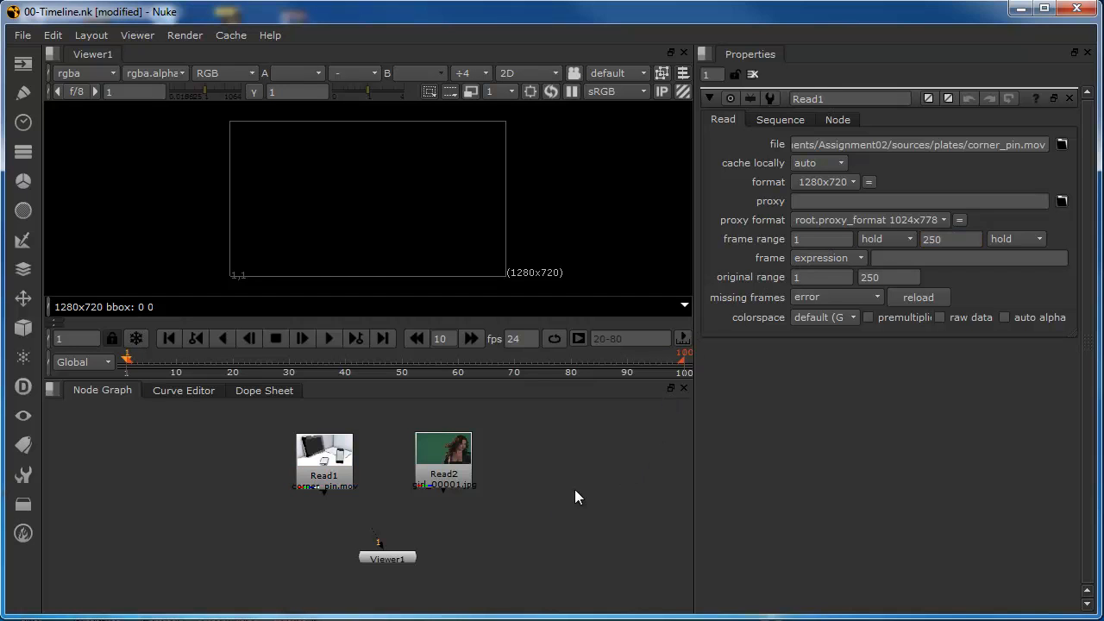
click(949, 239)
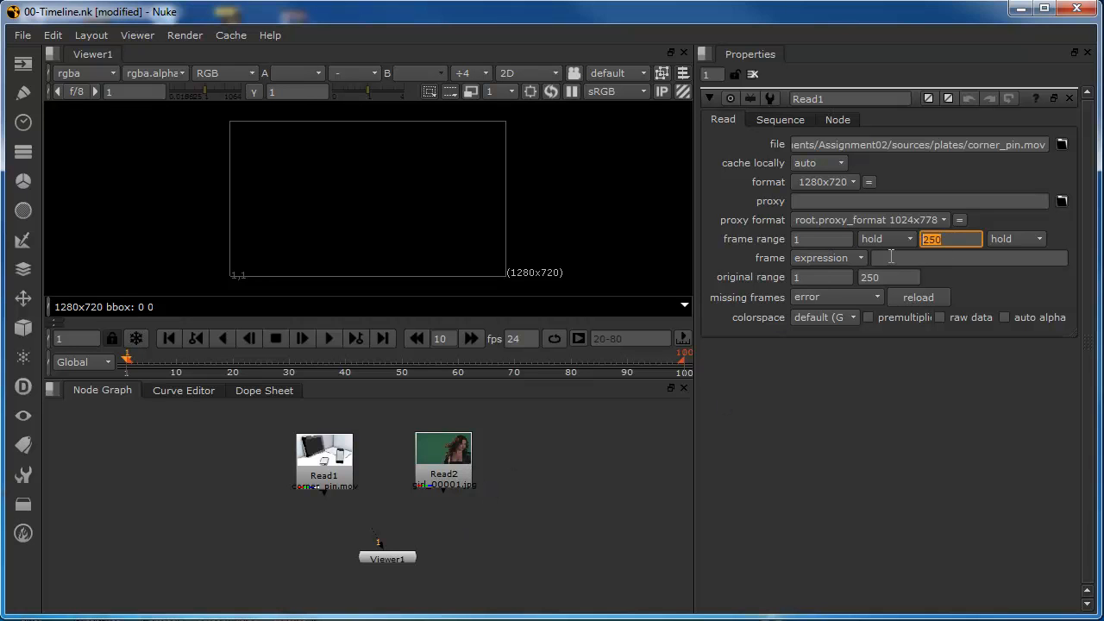
text(150)
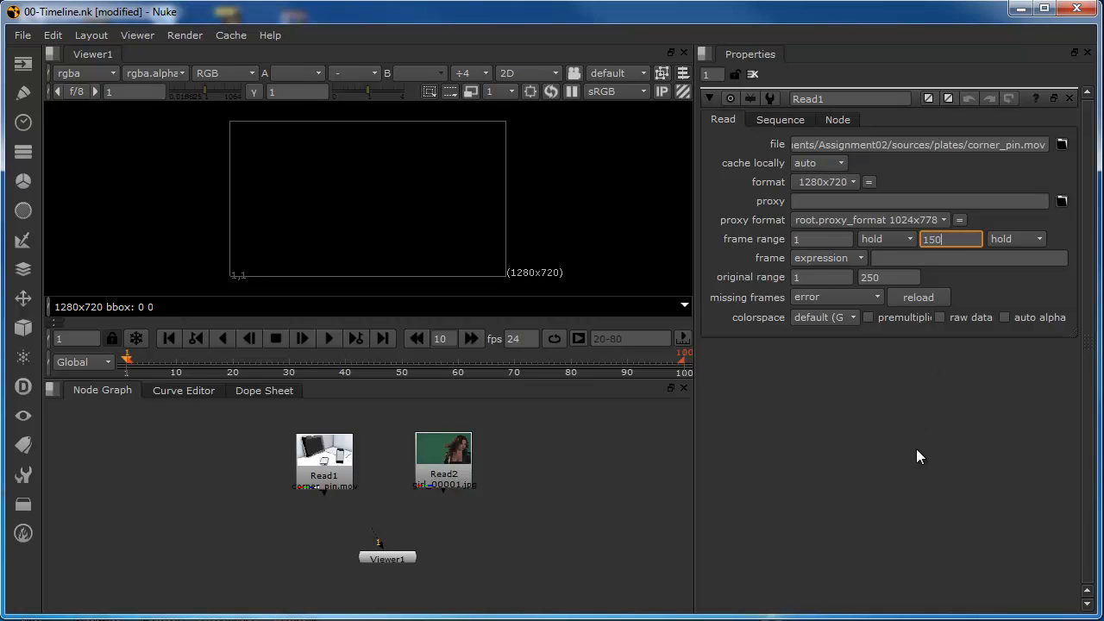
click(889, 277)
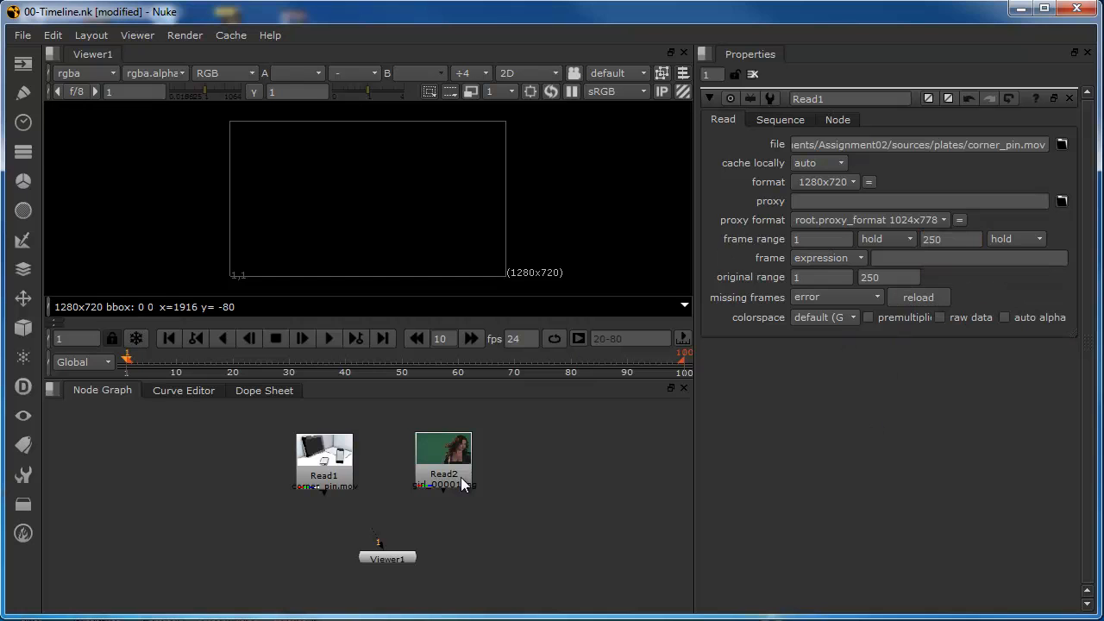
mouse_move(320, 440)
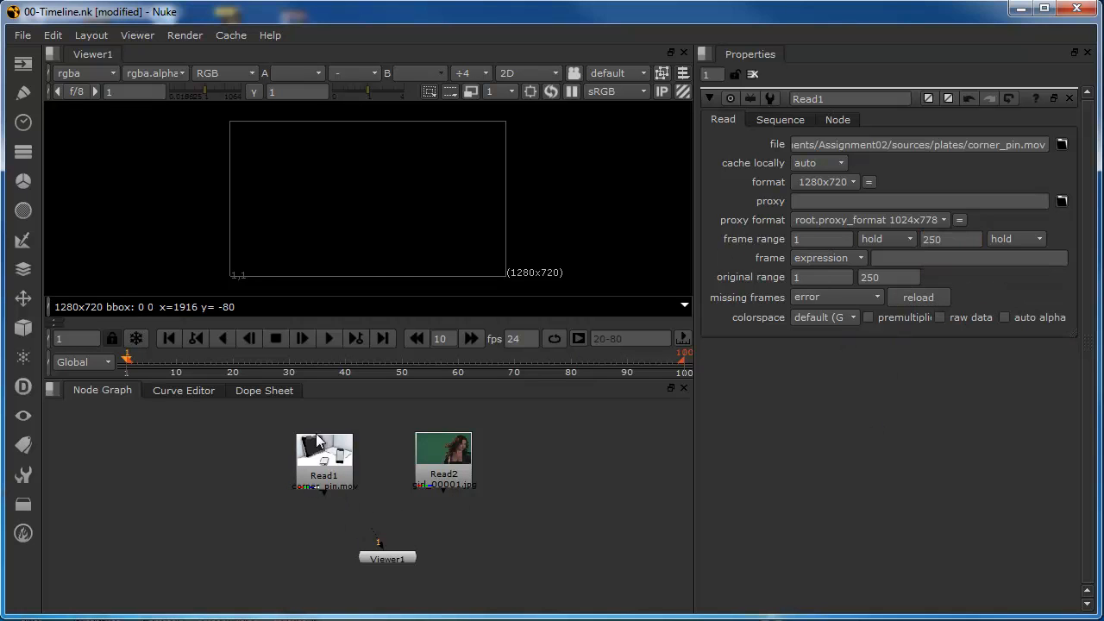
mouse_move(293, 458)
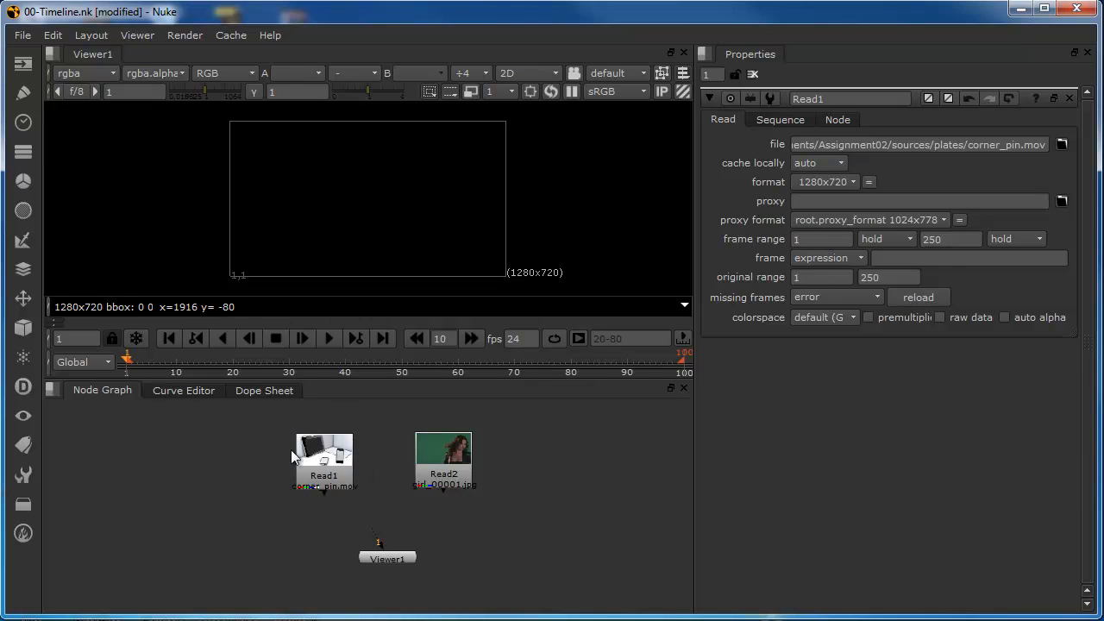
mouse_move(385, 541)
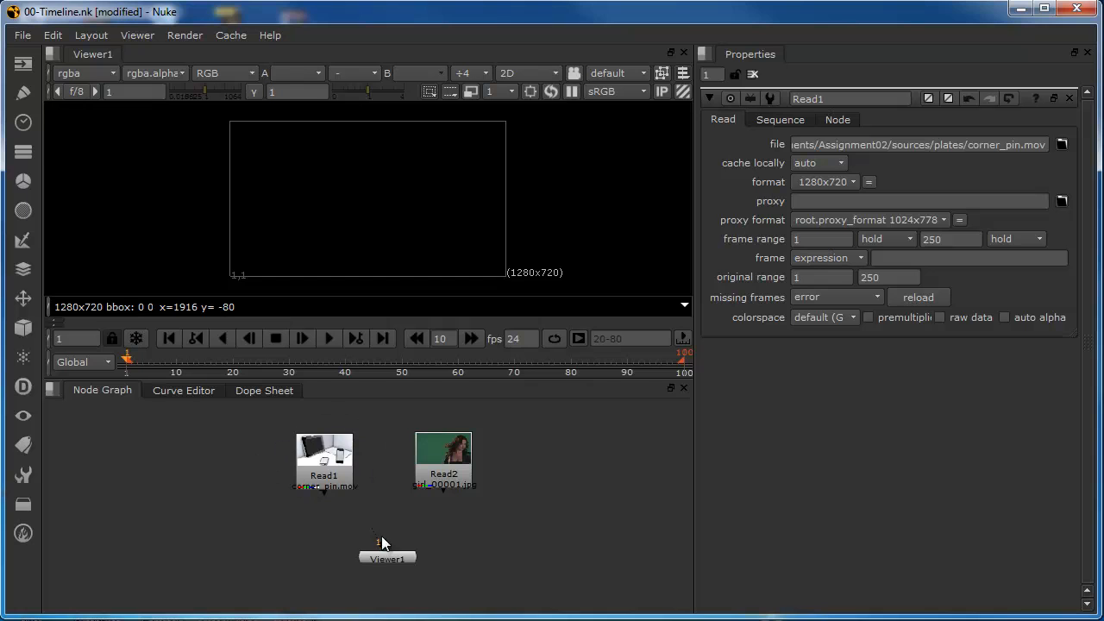
mouse_move(334, 472)
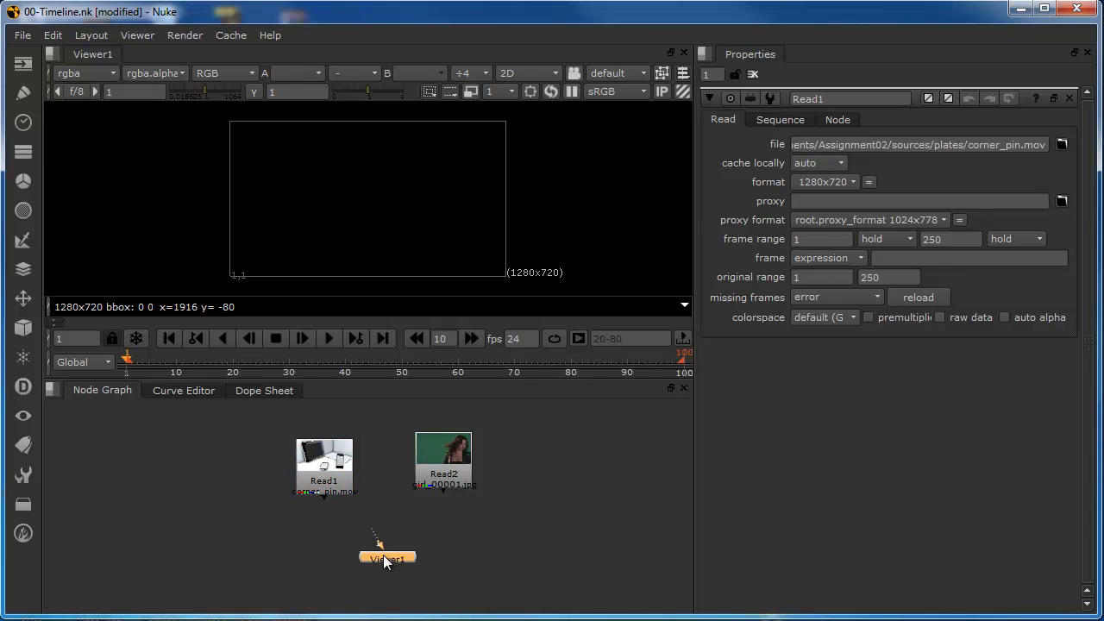
Connect Read1 to Viewer1 and switch the timeline to Input, spanning 1–250
click(323, 466)
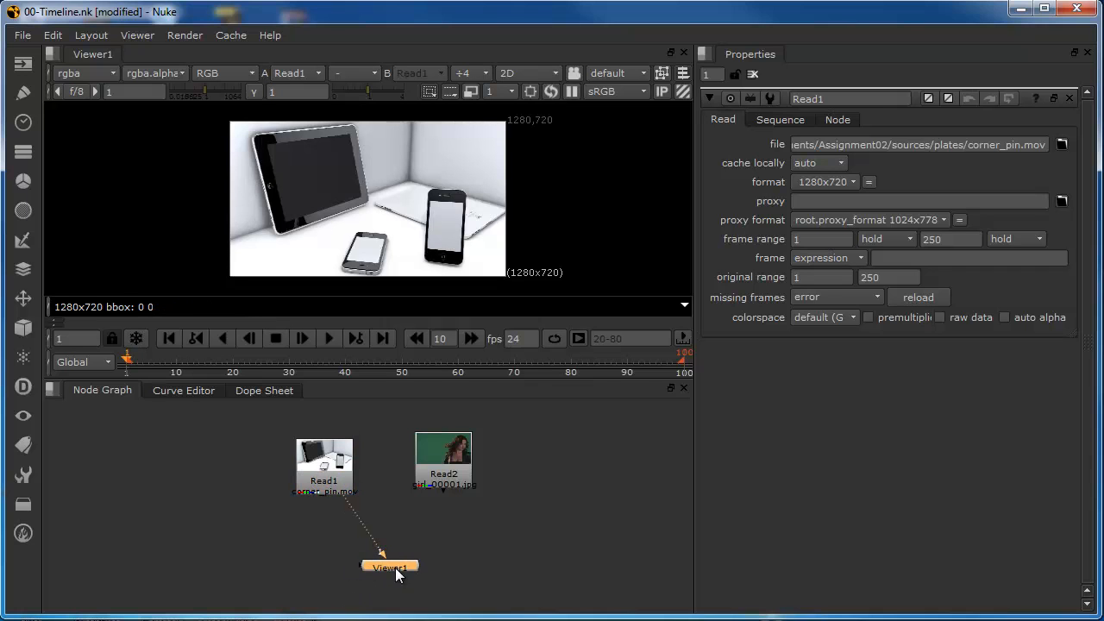
click(82, 363)
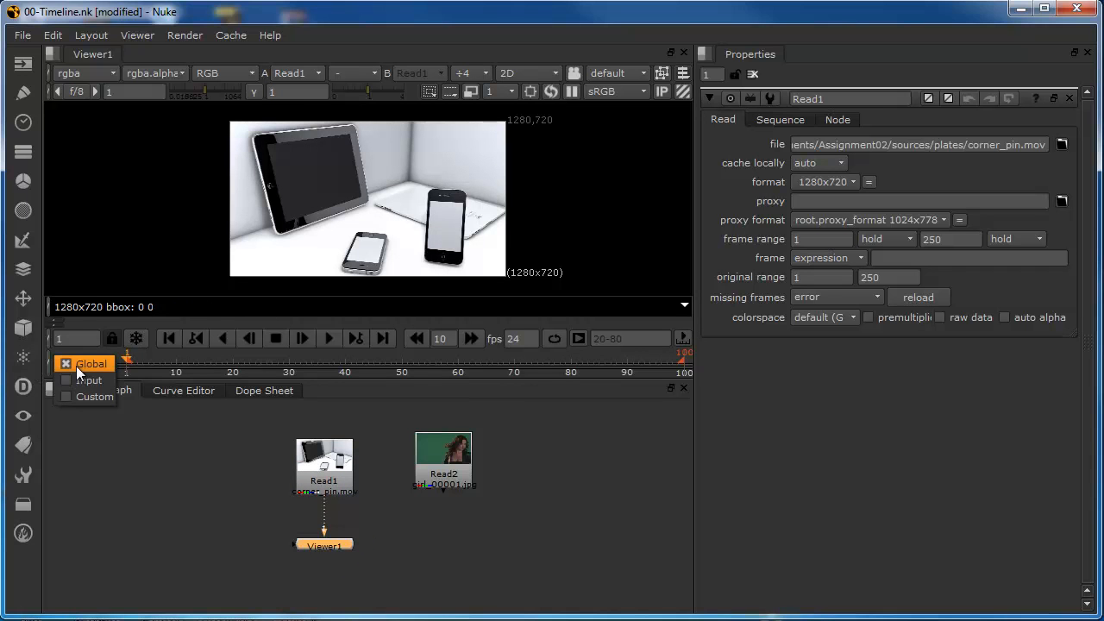
click(89, 379)
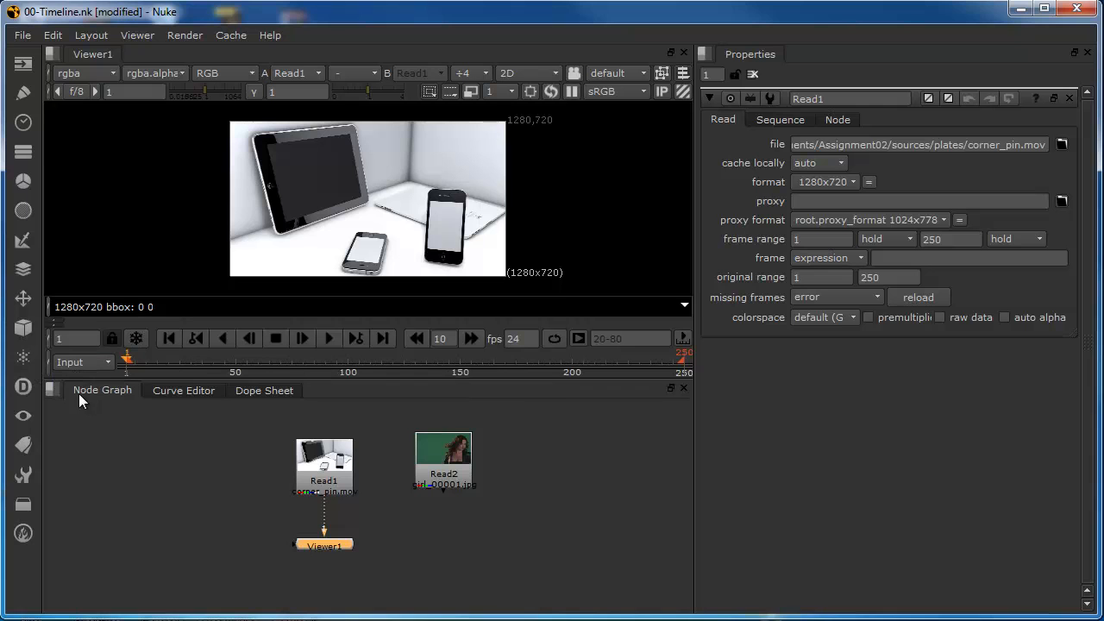
mouse_move(355, 457)
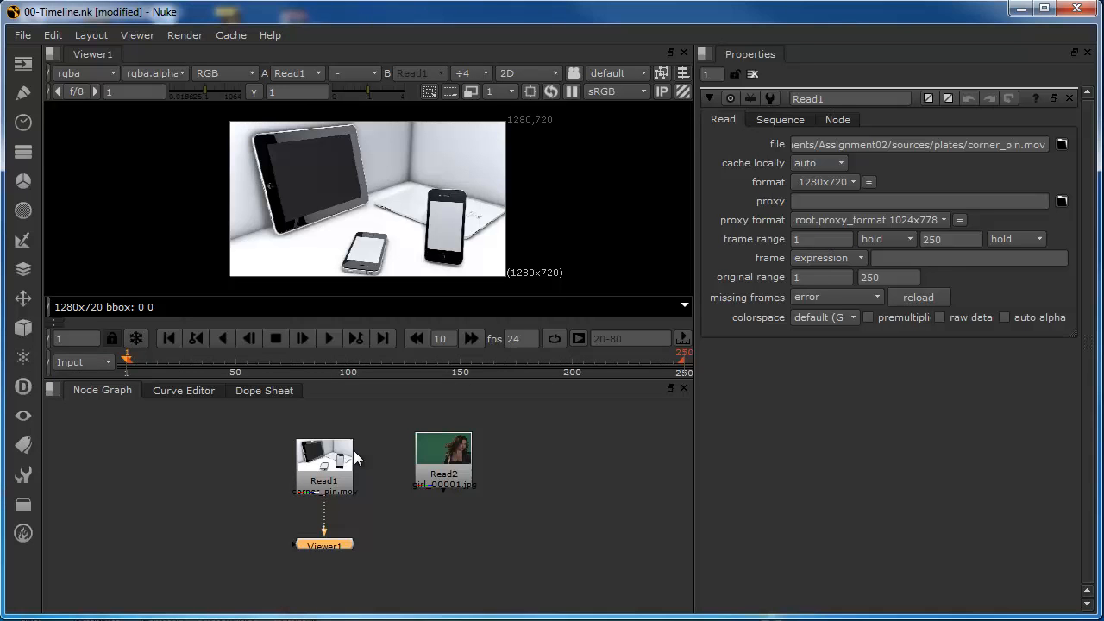
mouse_move(321, 483)
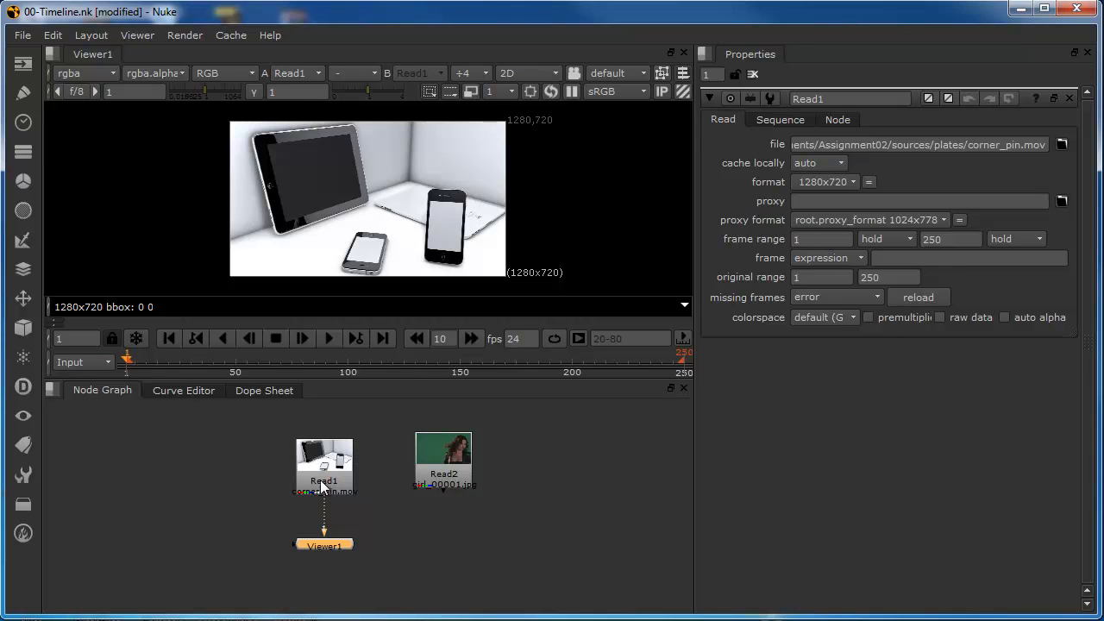
mouse_move(675, 358)
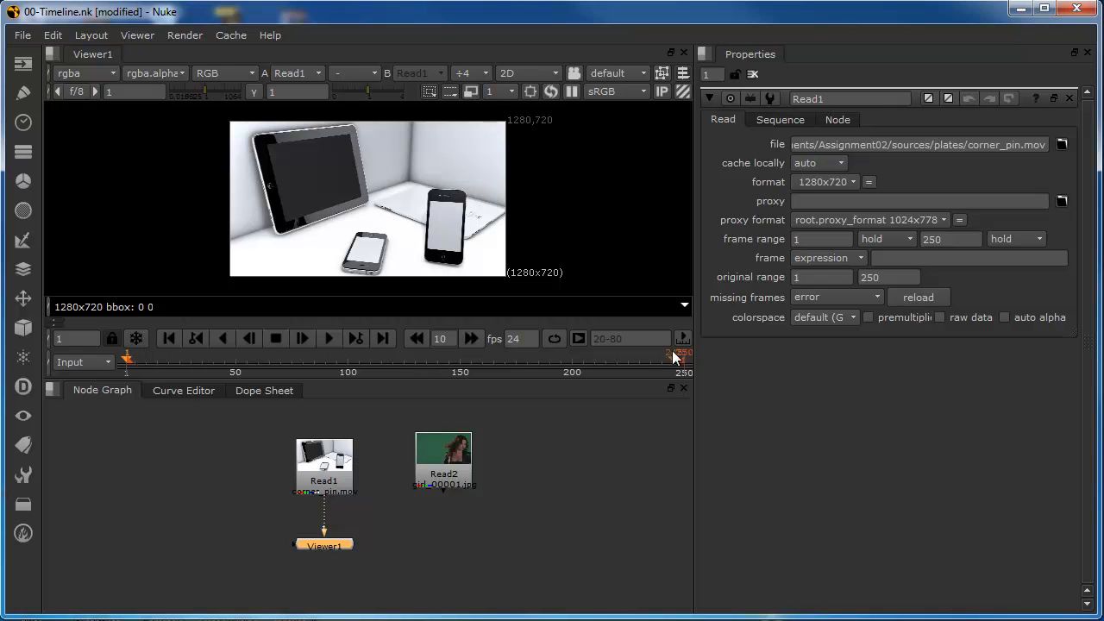
click(323, 465)
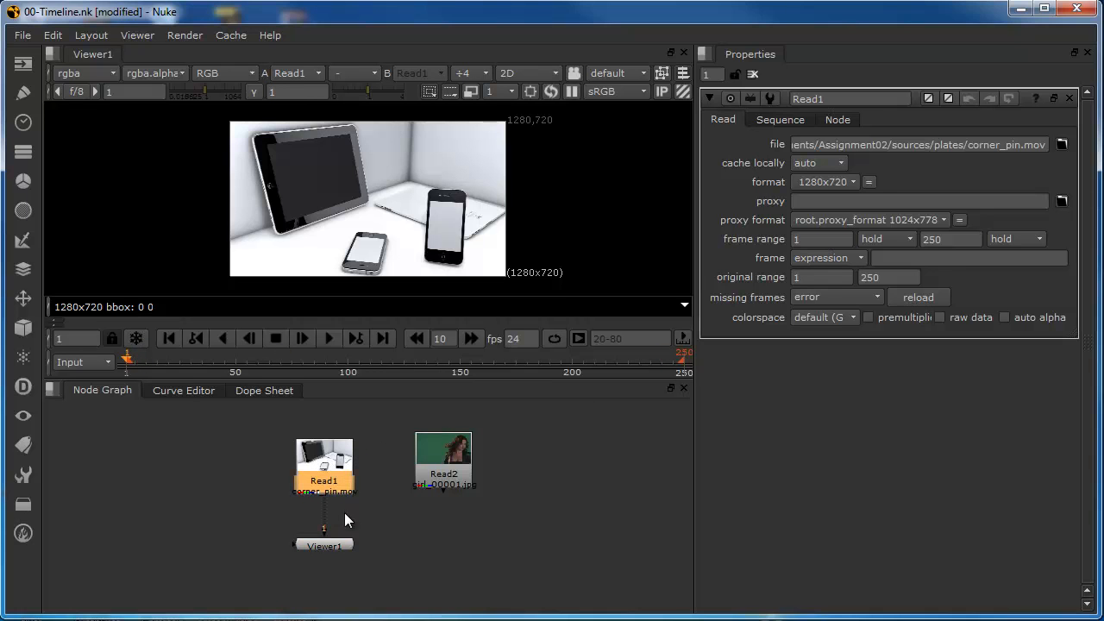
mouse_move(326, 501)
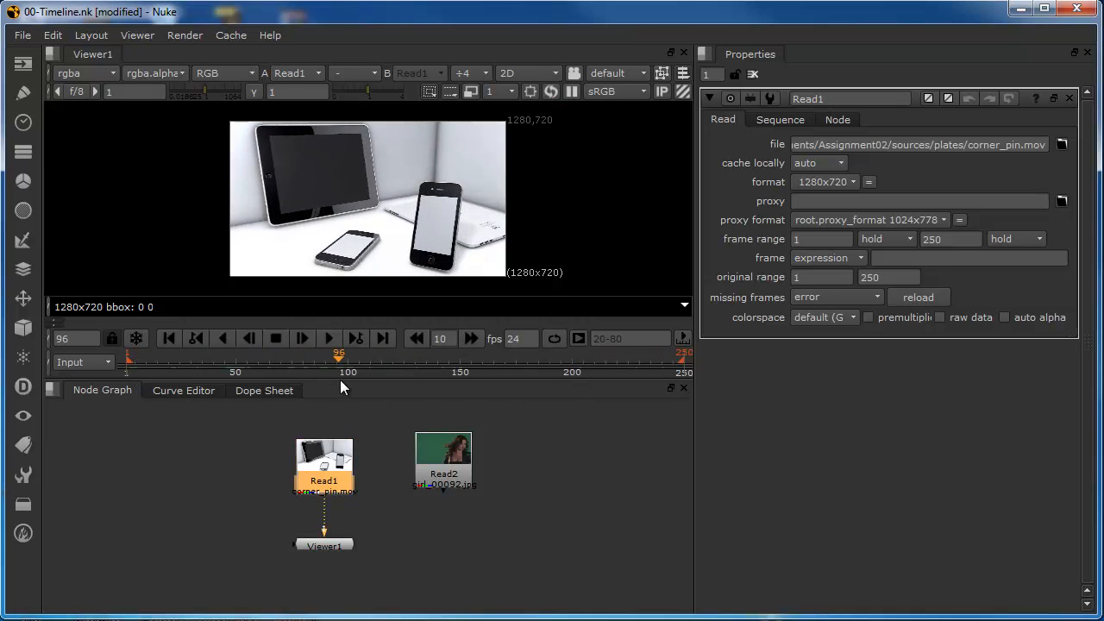
Move the playhead to frame 150 on Read1's input timeline
click(460, 358)
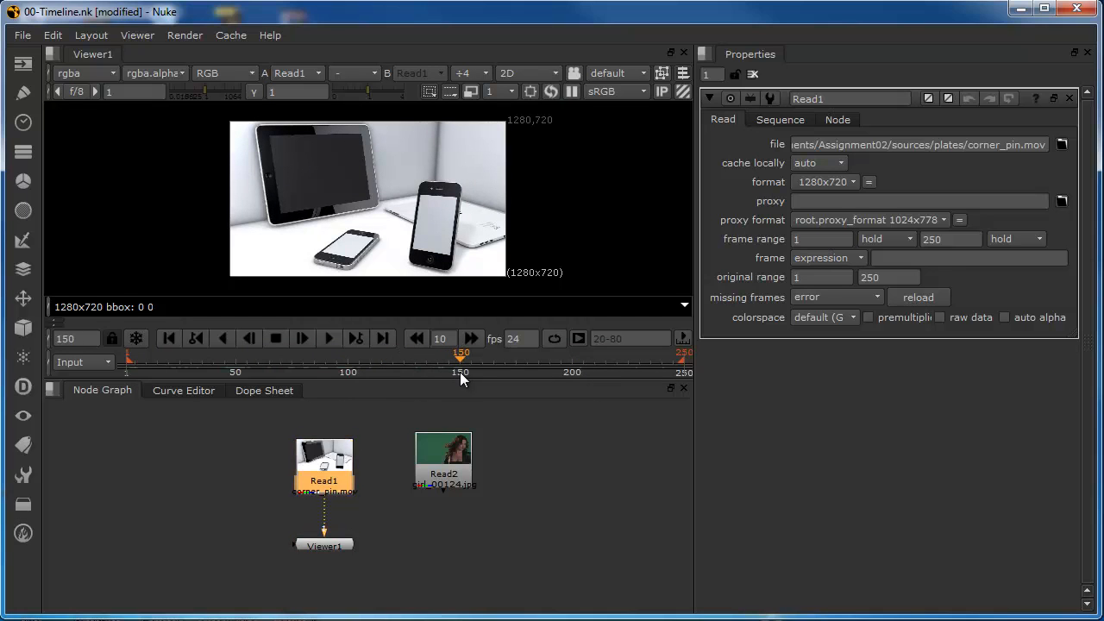
mouse_move(427, 421)
text(0-150)
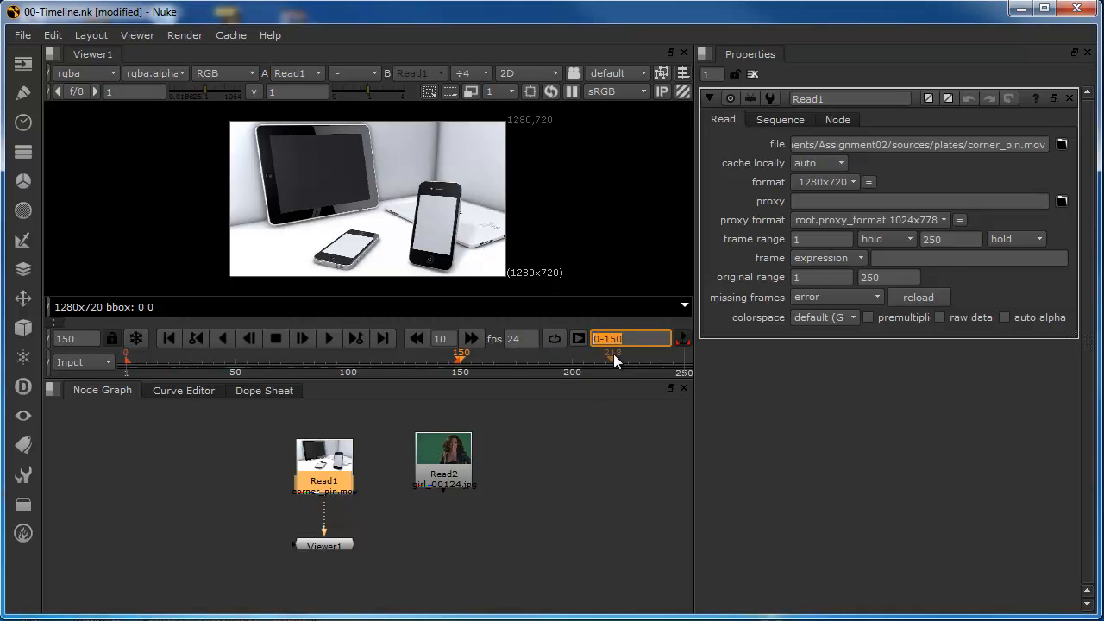
mouse_move(616, 501)
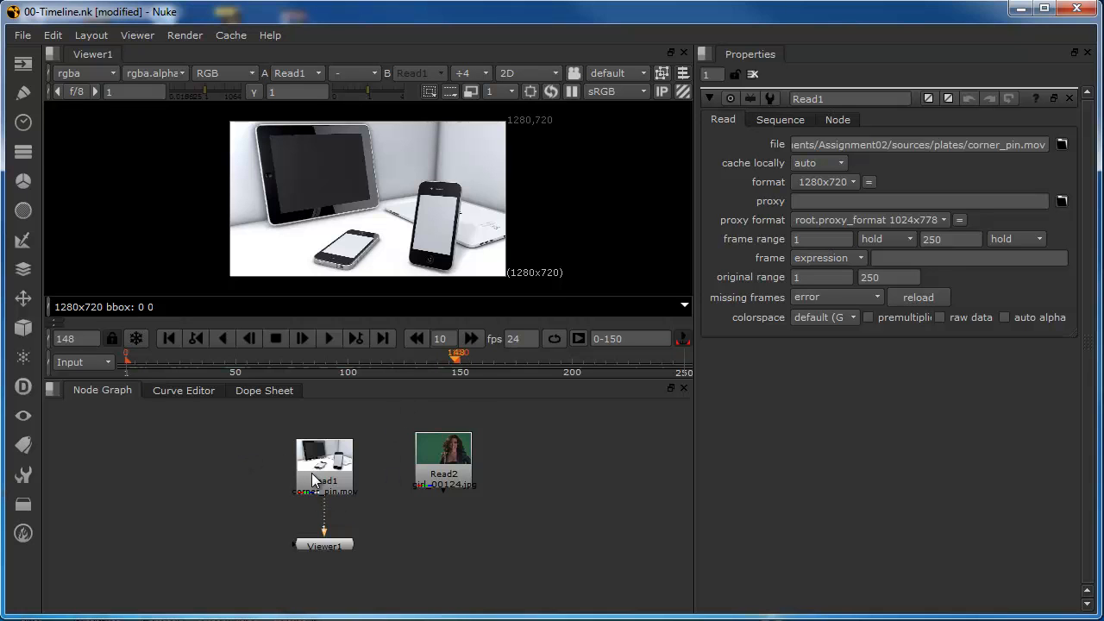
mouse_move(309, 537)
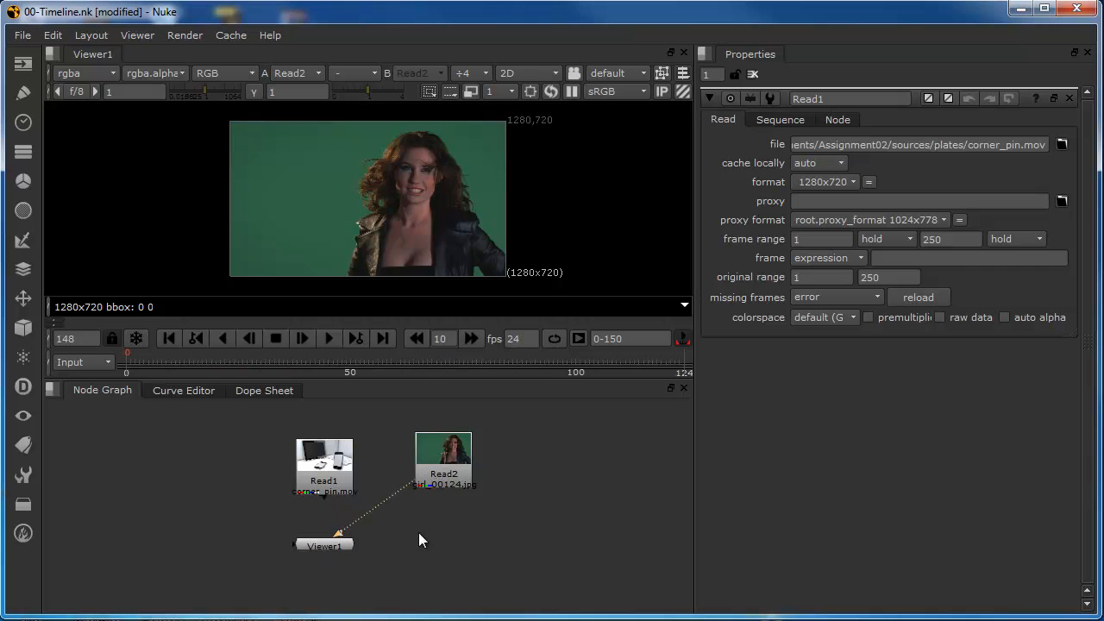
mouse_move(423, 468)
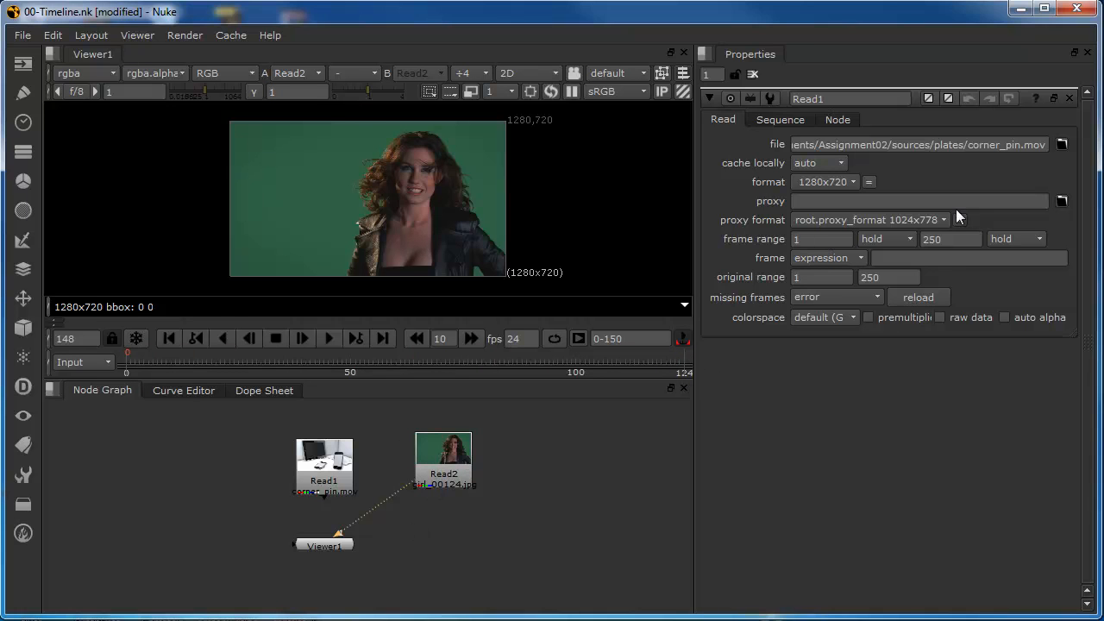
Open Read2's properties, showing its greenscreen plate with a 0–124 range
click(443, 458)
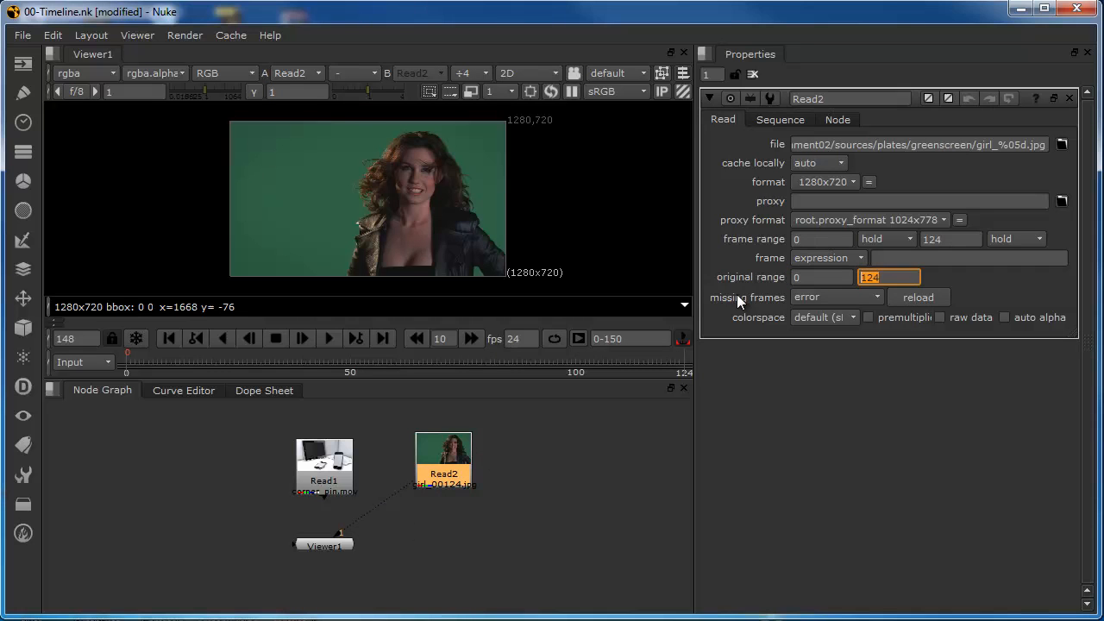
mouse_move(710, 394)
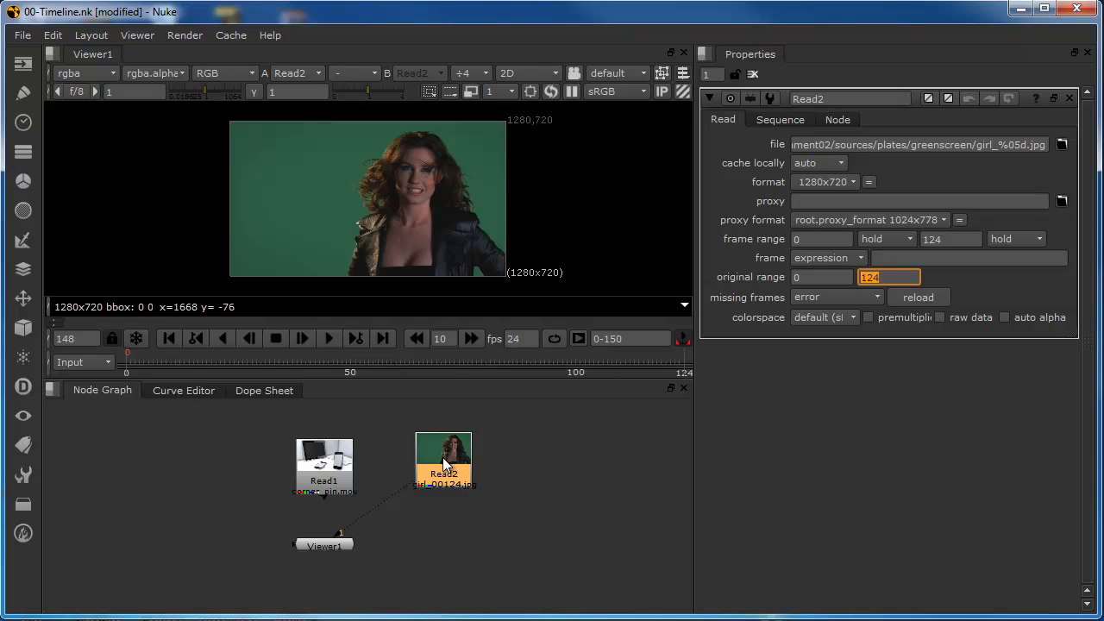
mouse_move(464, 456)
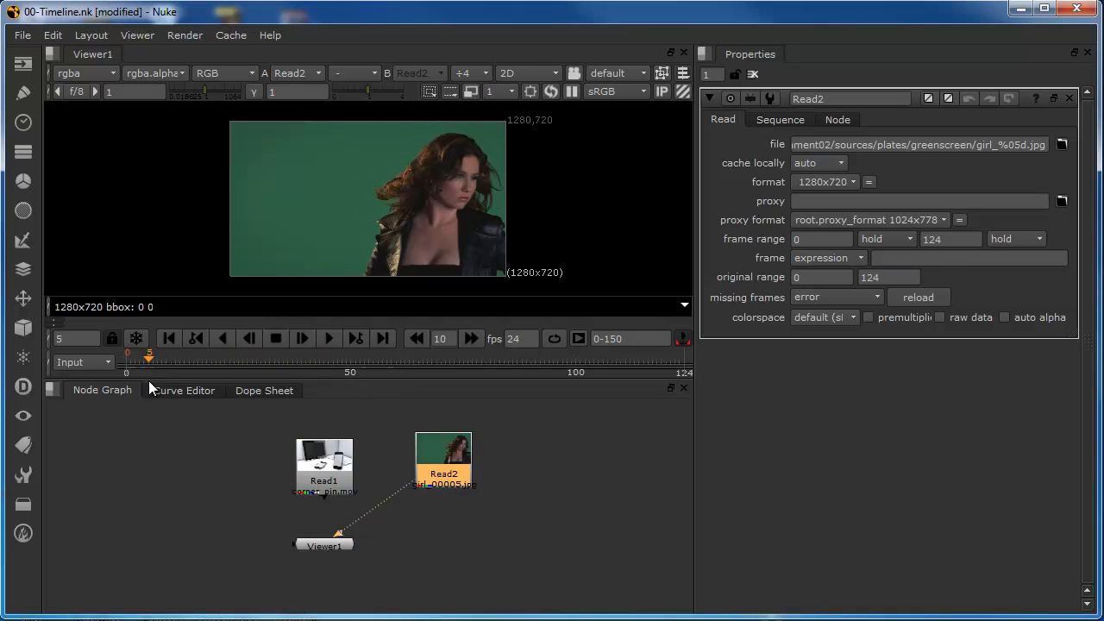
Scrub to frame 10 and set it as the in point, giving 10–150
drag(149, 354, 248, 355)
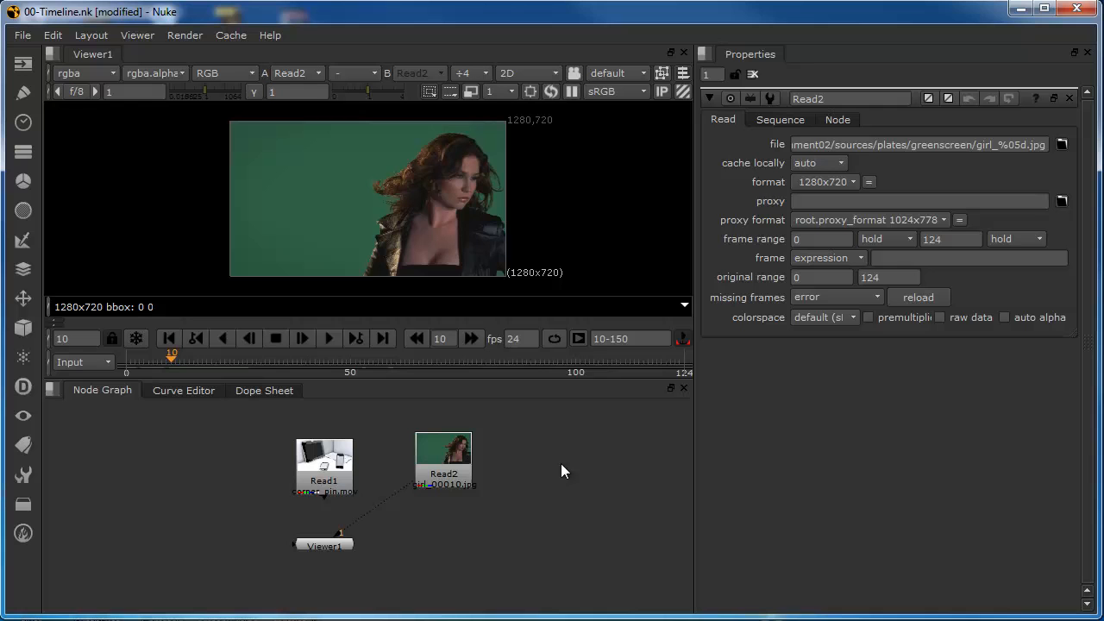
click(630, 338)
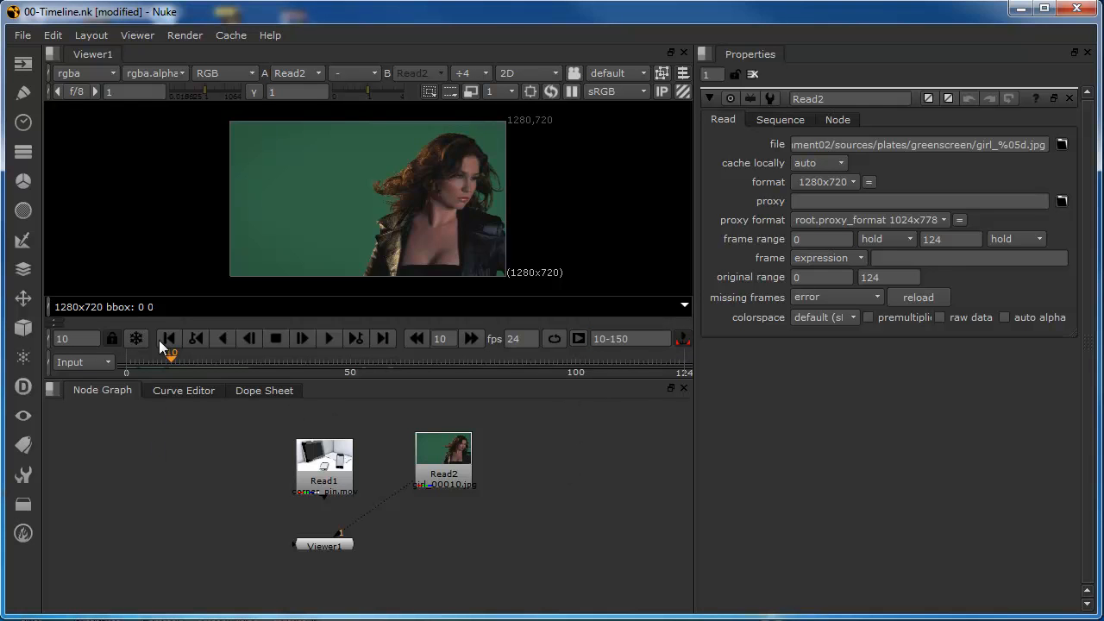
mouse_move(174, 378)
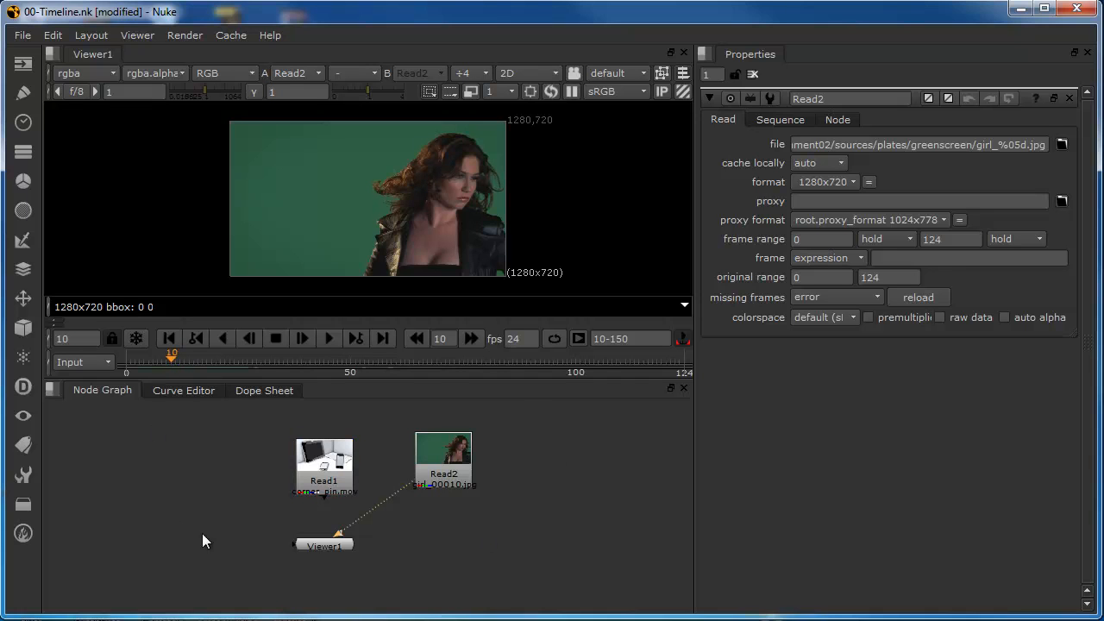
mouse_move(290, 550)
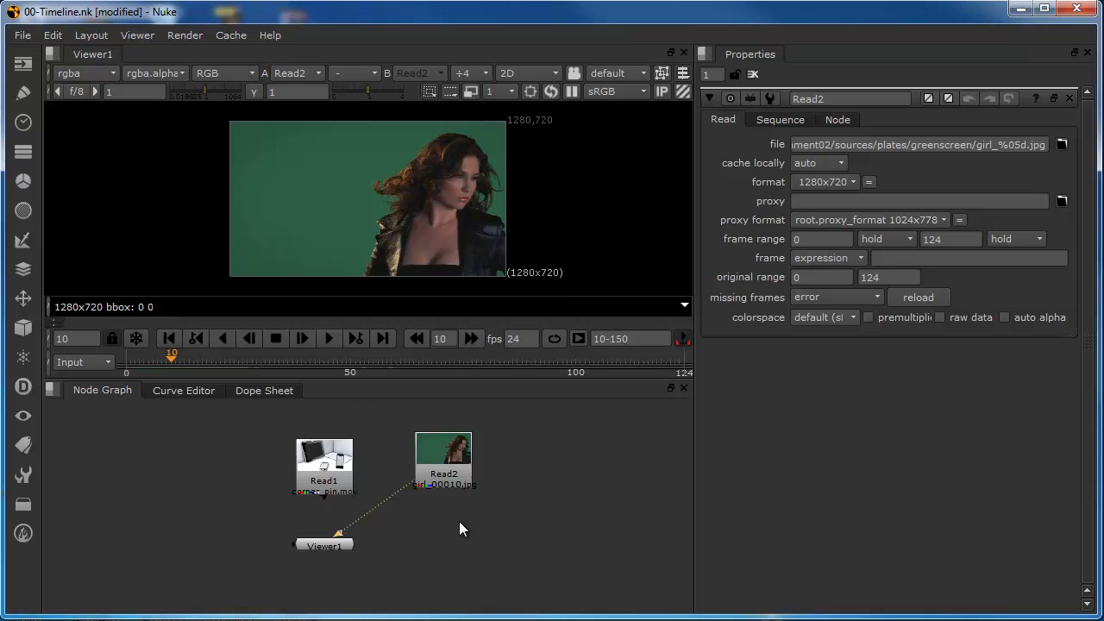
mouse_move(165, 394)
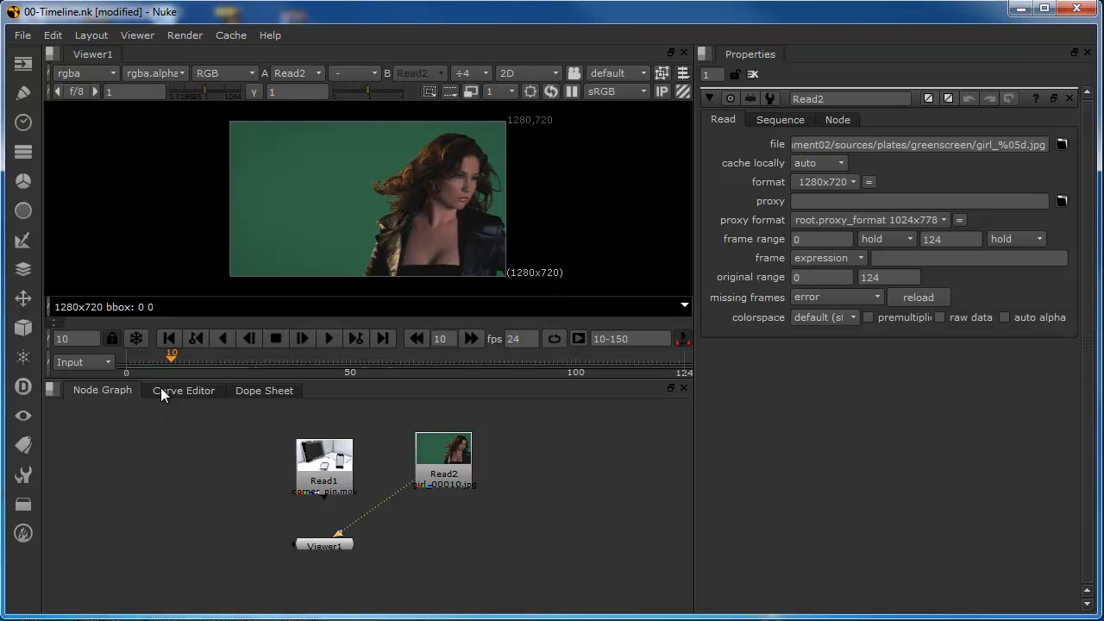
mouse_move(69, 362)
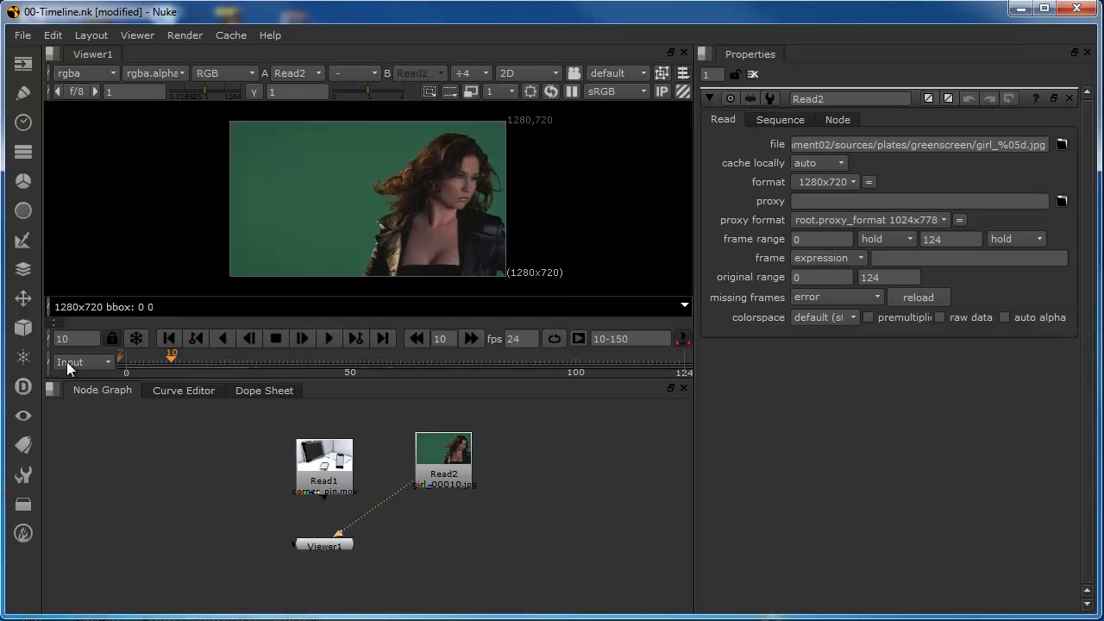
Set the timeline range dropdown back to Global, spanning frames 1–100
click(82, 363)
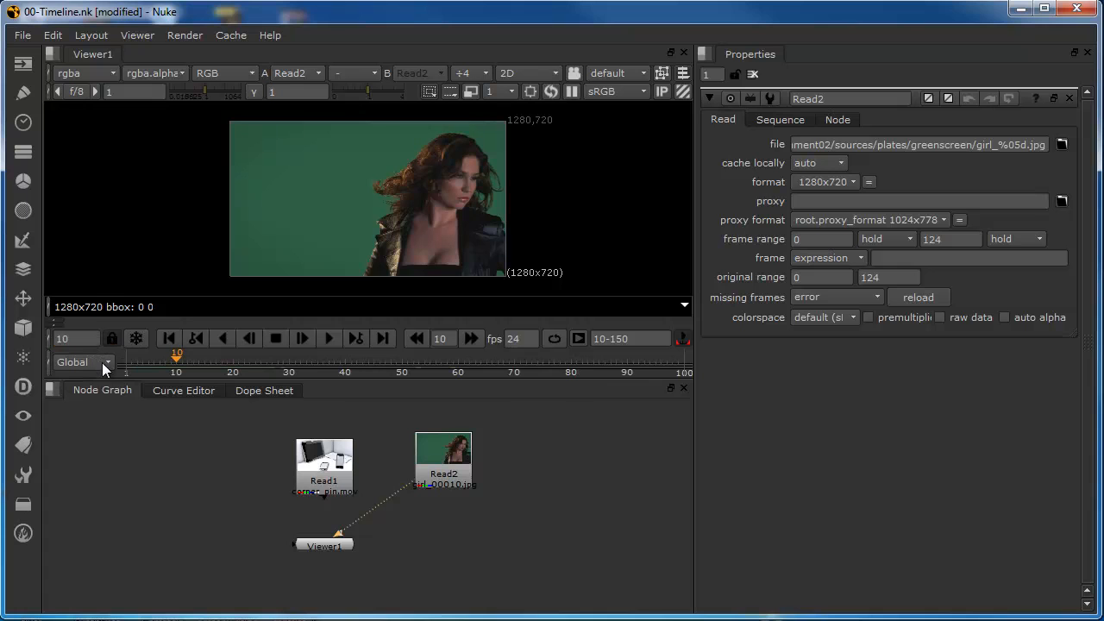
click(82, 363)
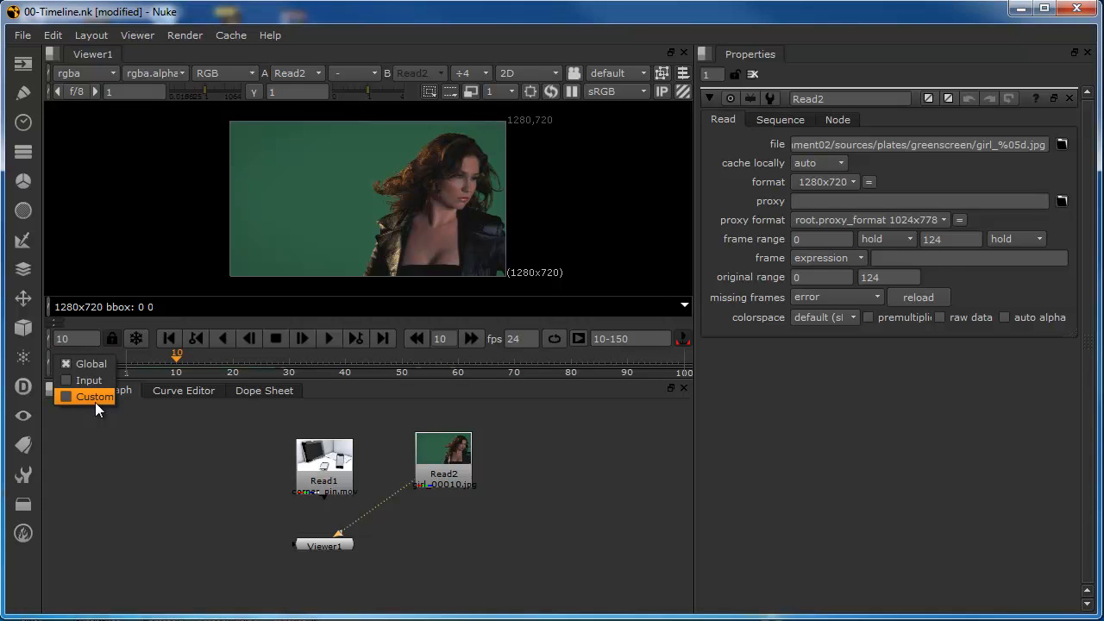
click(91, 363)
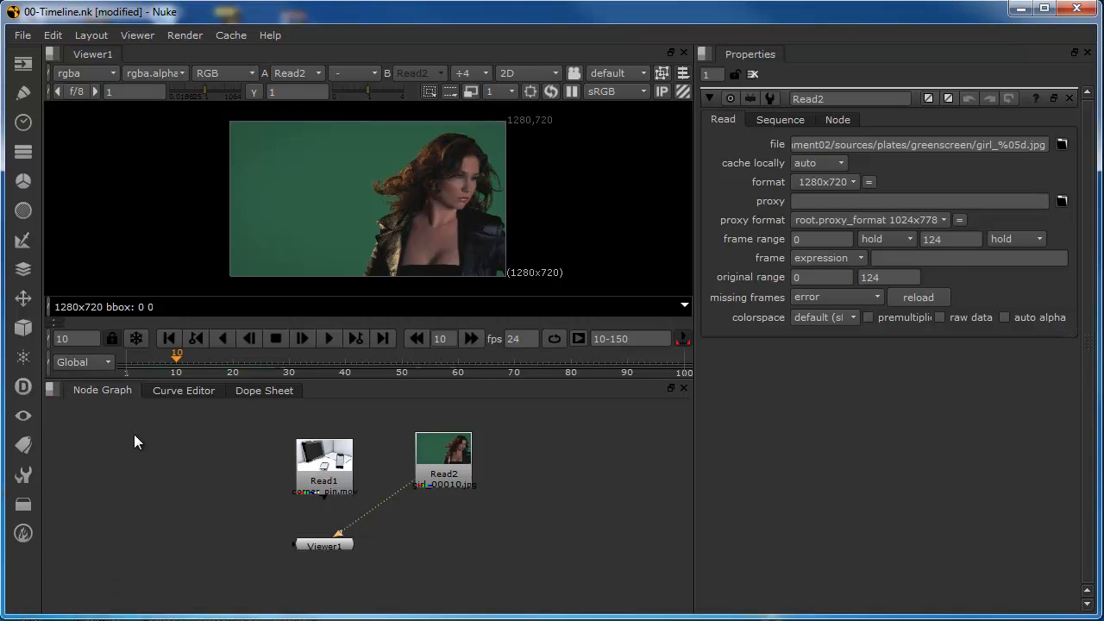